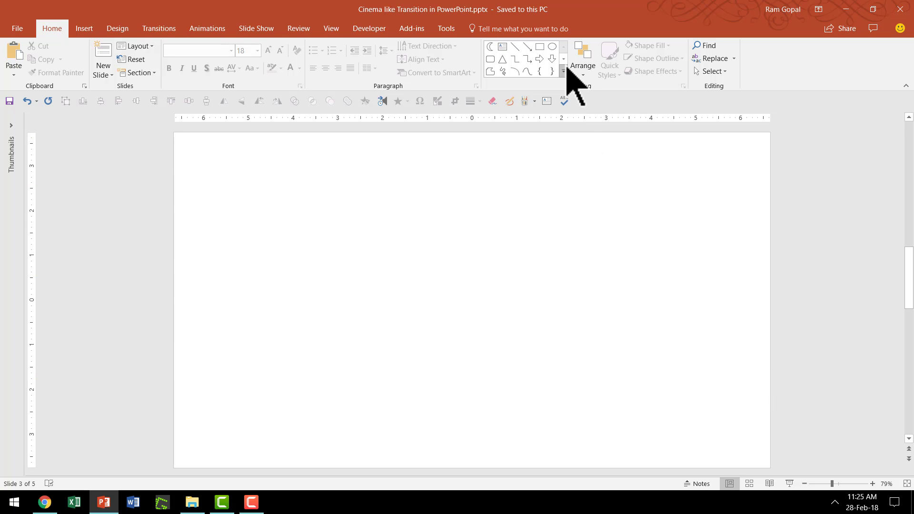
Step: Draw a rectangle covering the whole slide and give it a black fill and outline
click(537, 47)
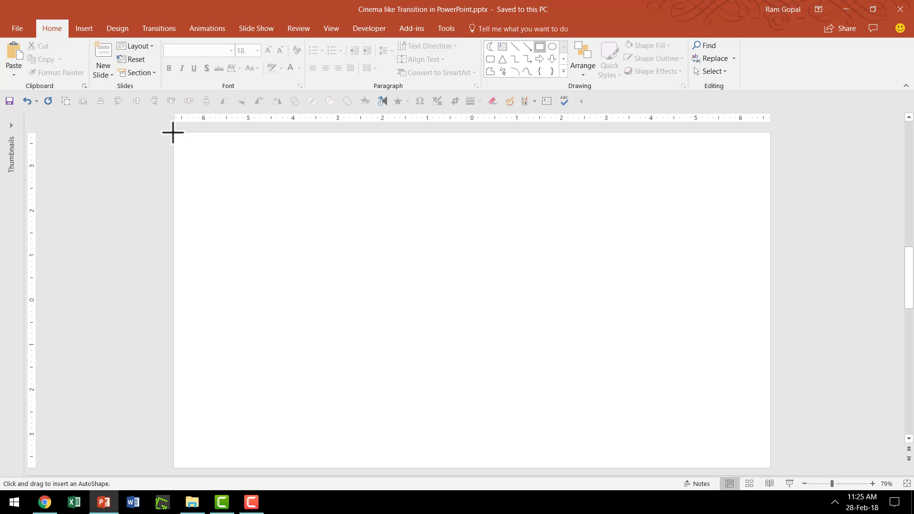
drag(173, 133, 770, 467)
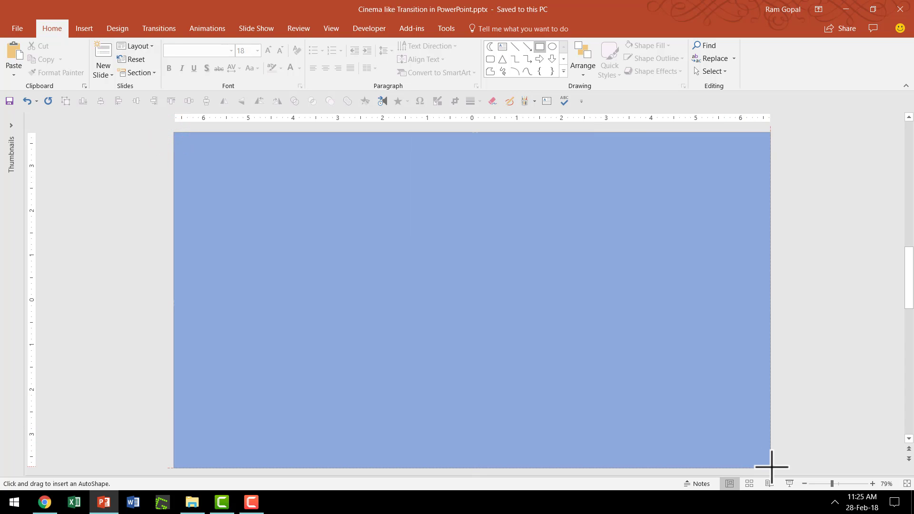
drag(173, 132, 771, 468)
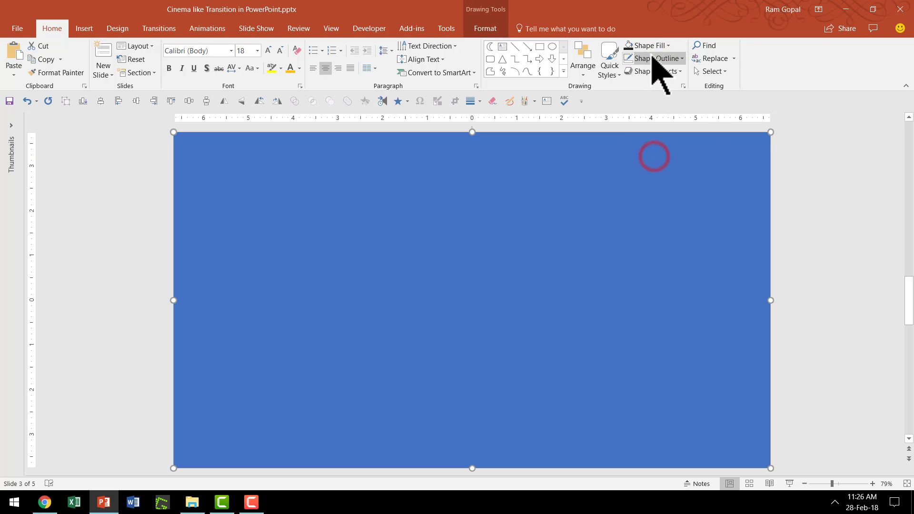
click(647, 46)
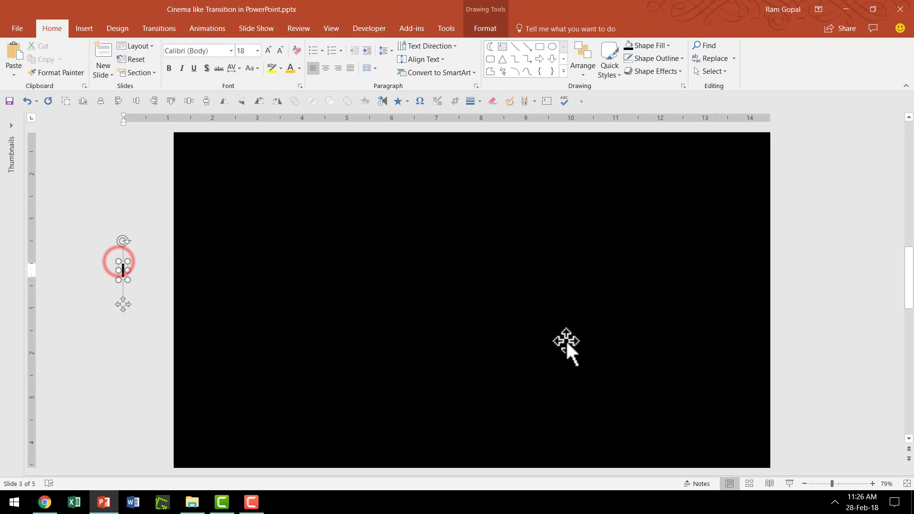
Step: Type BEACH and format it as large white Arial Black text
text(BEACH)
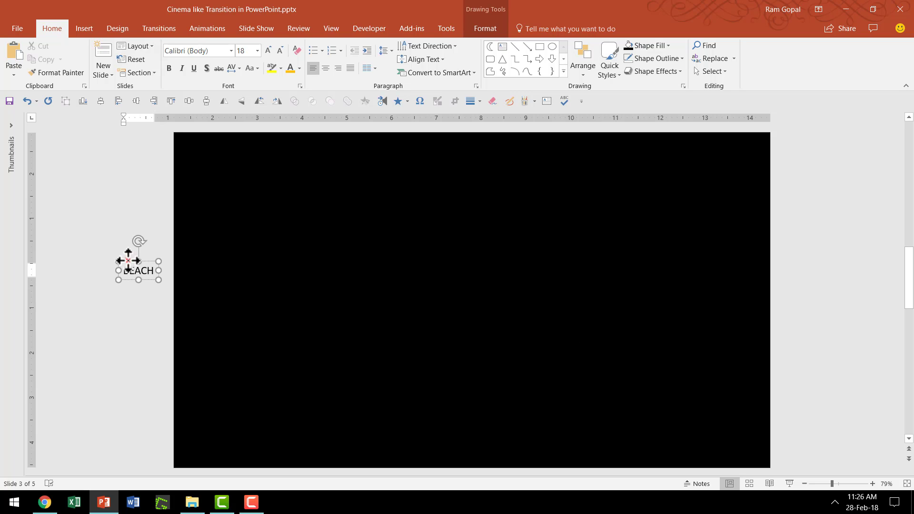
click(231, 50)
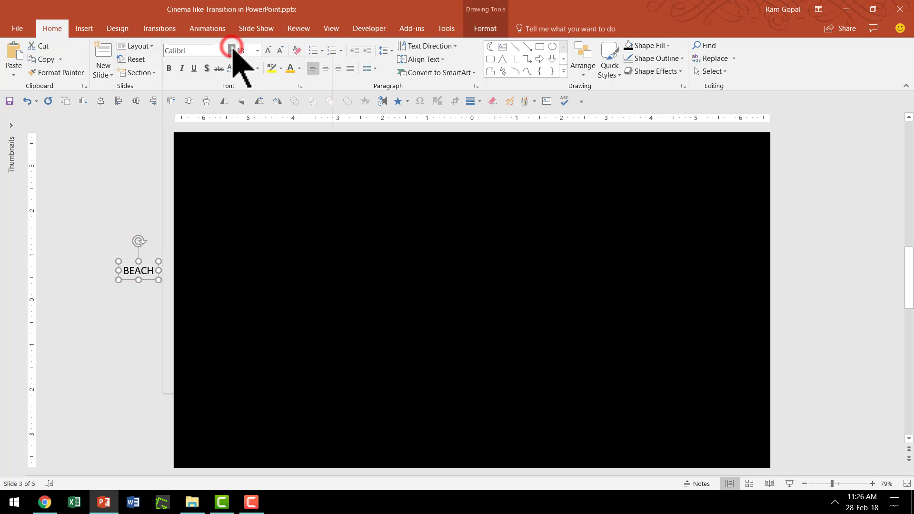
click(231, 50)
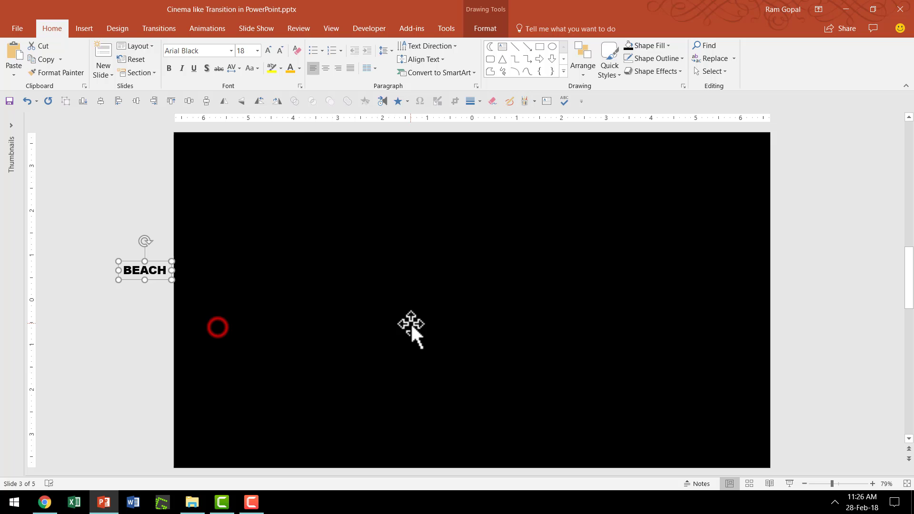
click(256, 50)
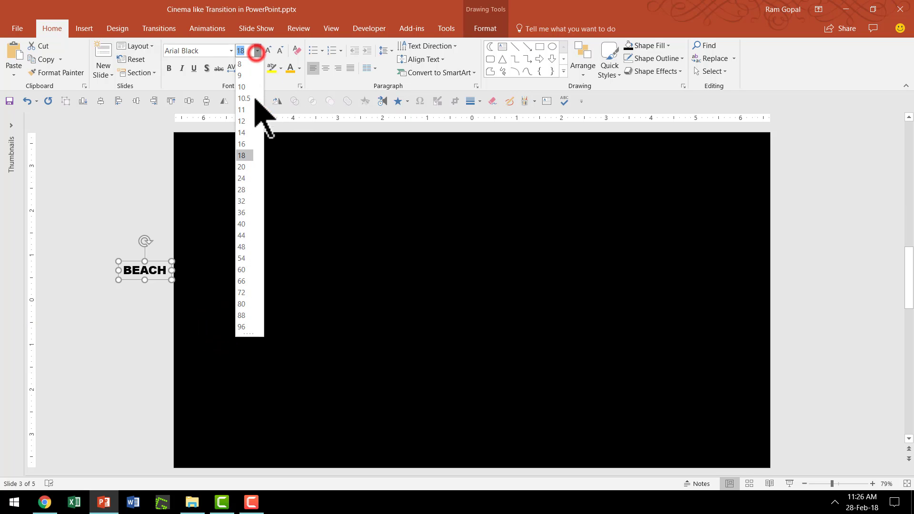
click(241, 327)
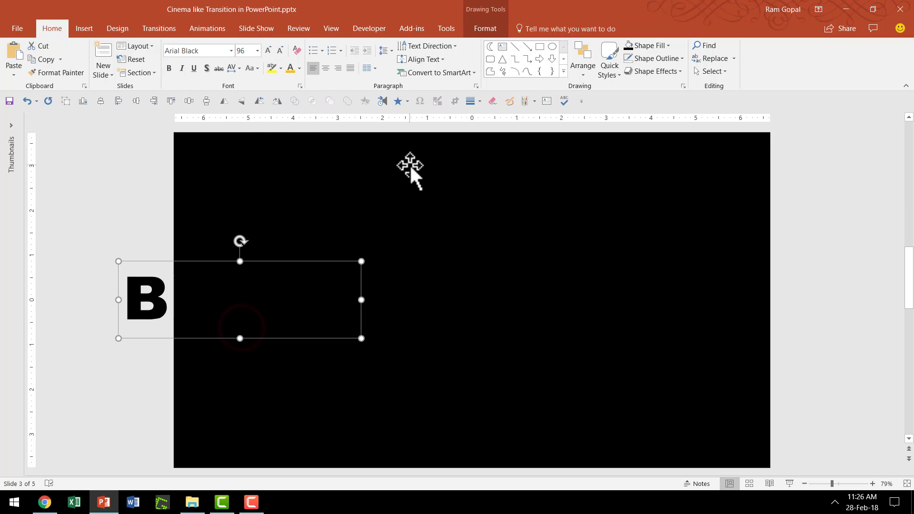
click(298, 68)
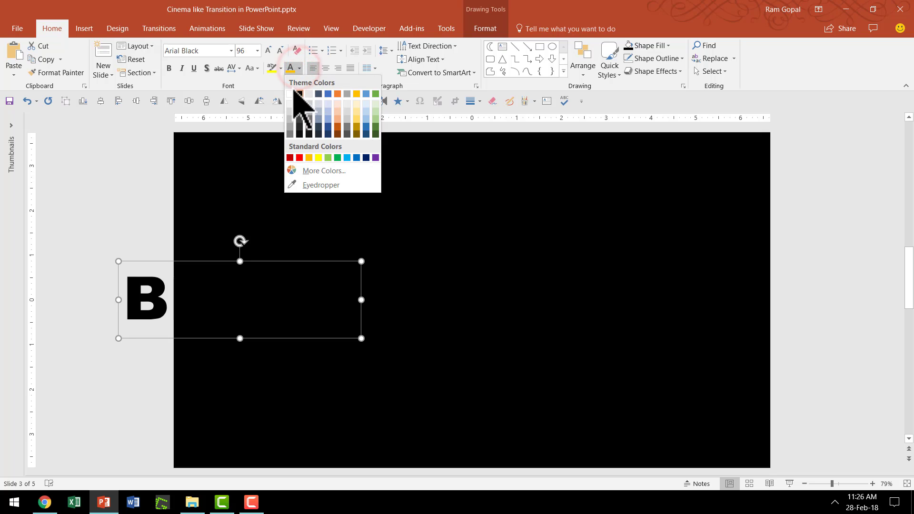
click(299, 94)
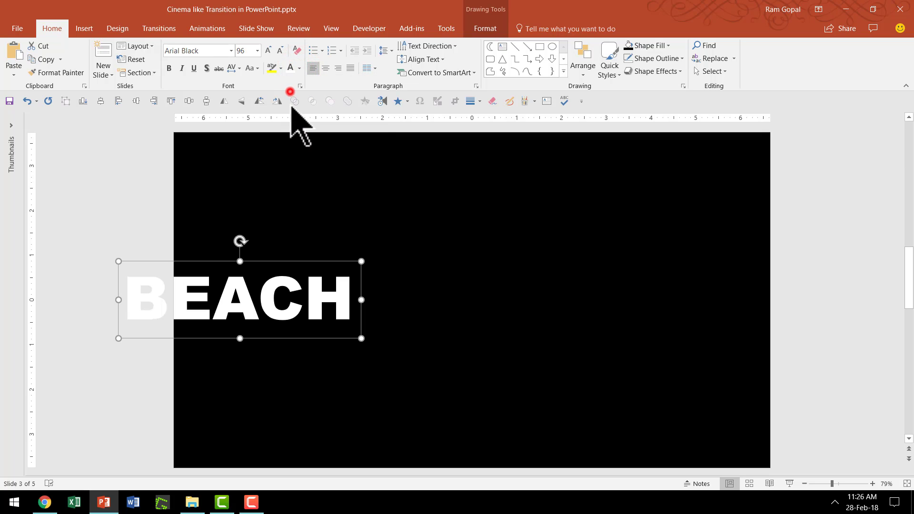
Step: Widen the BEACH text box and align it to the middle of the slide
drag(239, 300, 379, 294)
text(199)
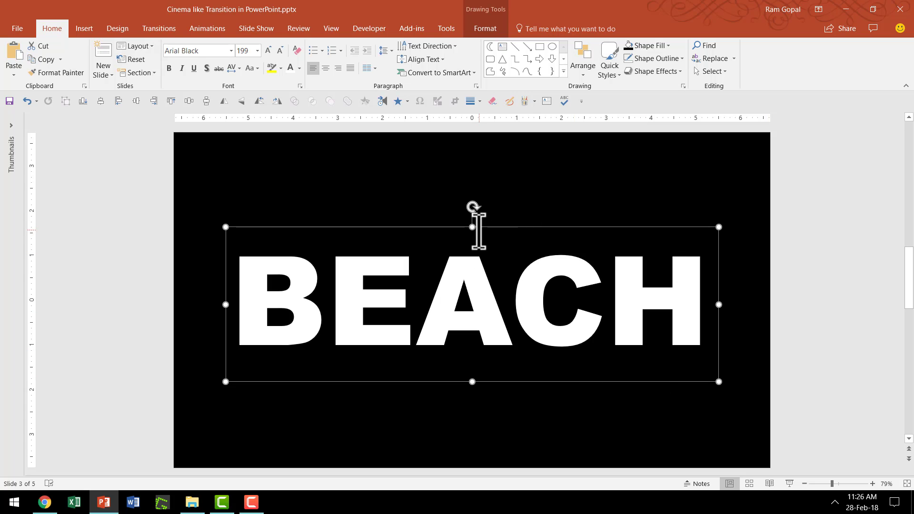
mouse_move(442, 228)
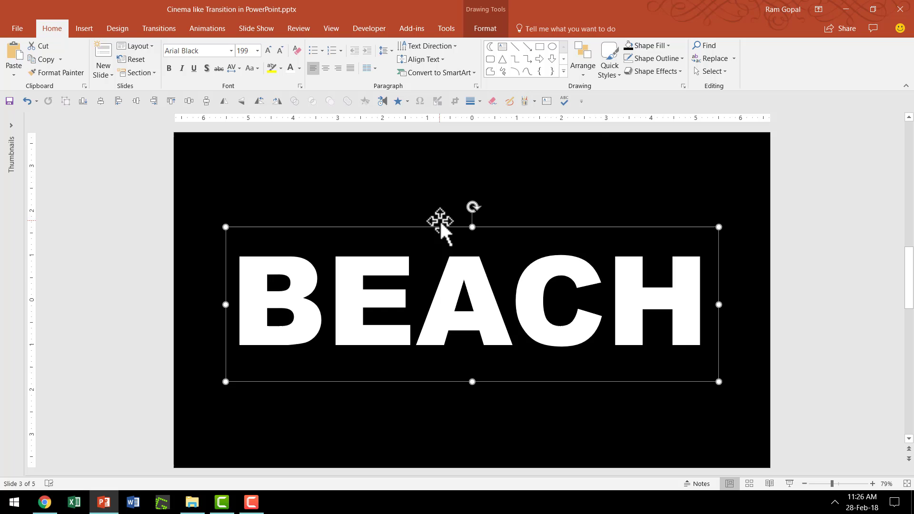
click(581, 57)
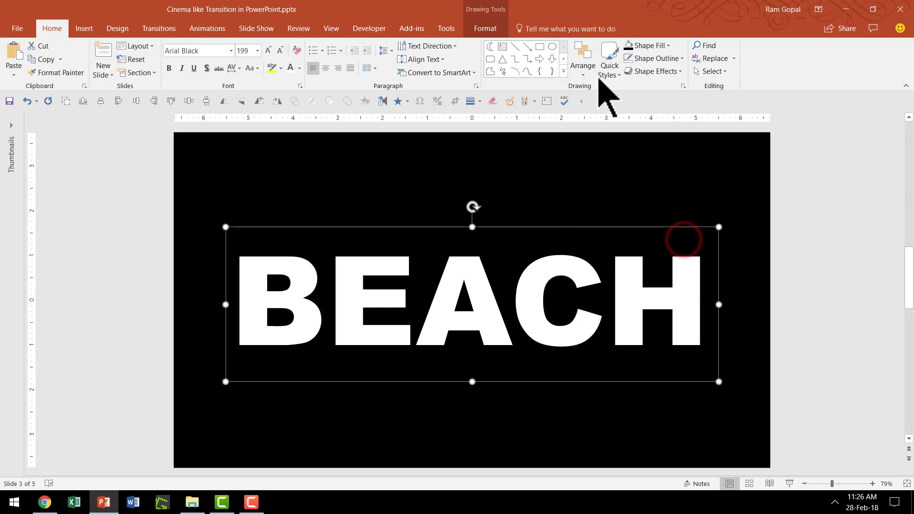
click(581, 57)
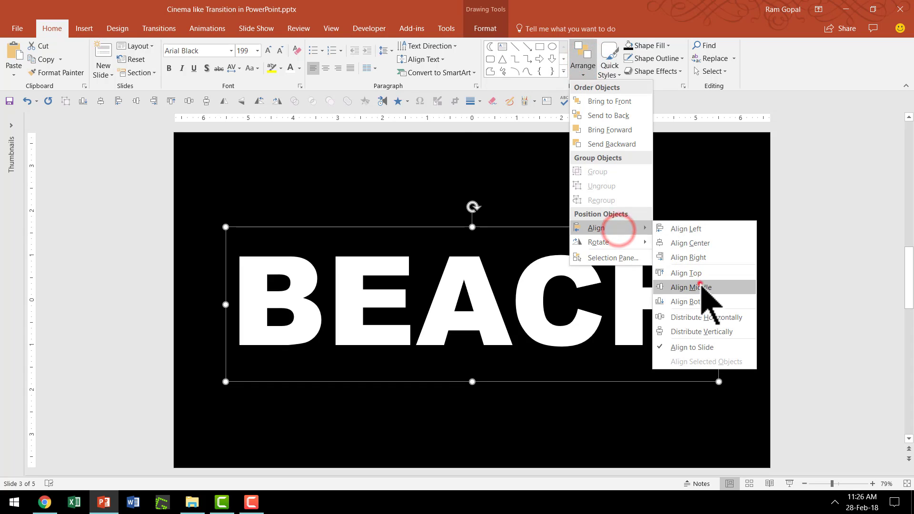
click(690, 286)
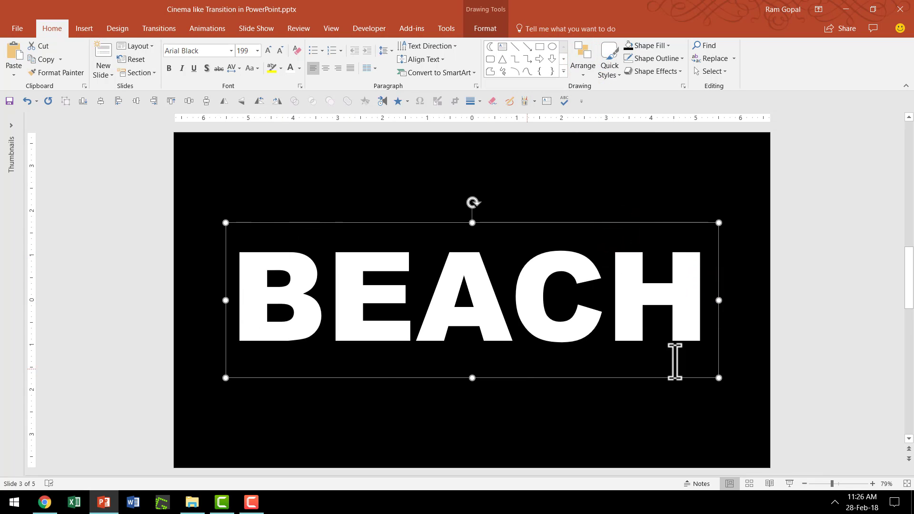
mouse_move(592, 248)
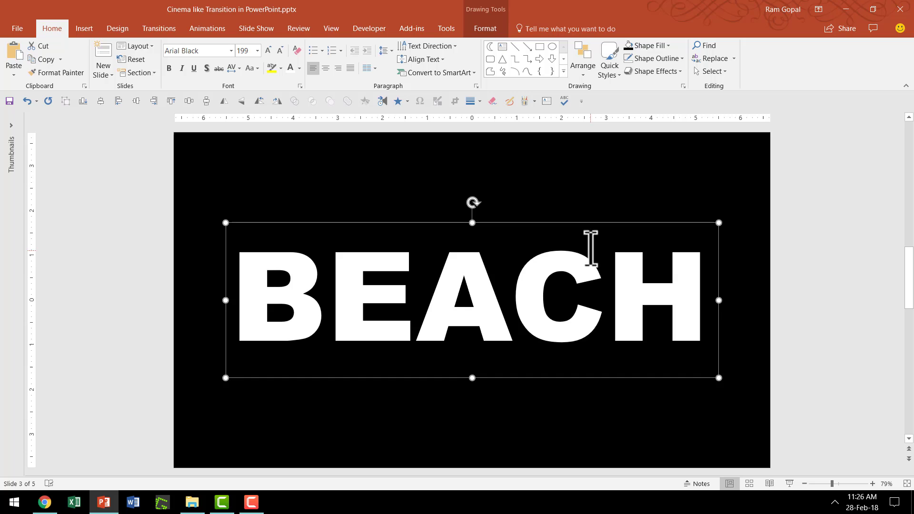
mouse_move(767, 218)
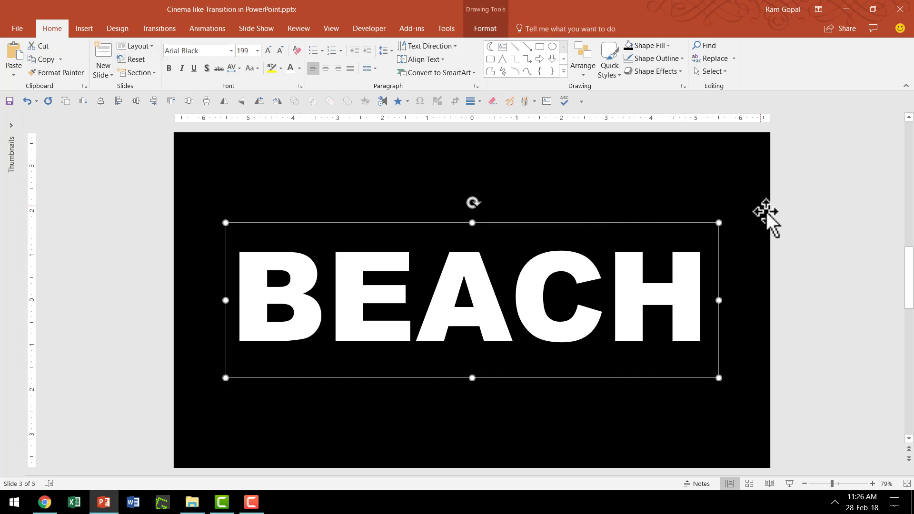
mouse_move(706, 164)
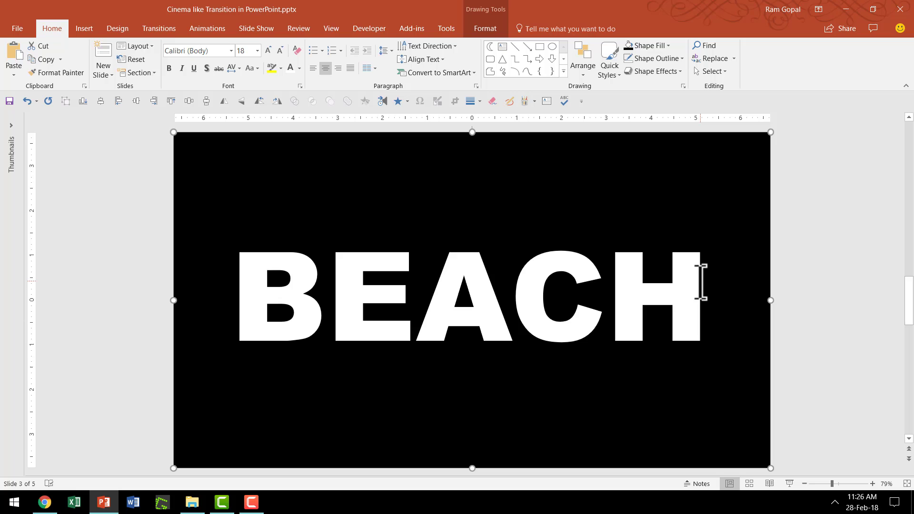
Step: Select the black rectangle and BEACH text box, then apply Merge Shapes > Subtract
click(472, 300)
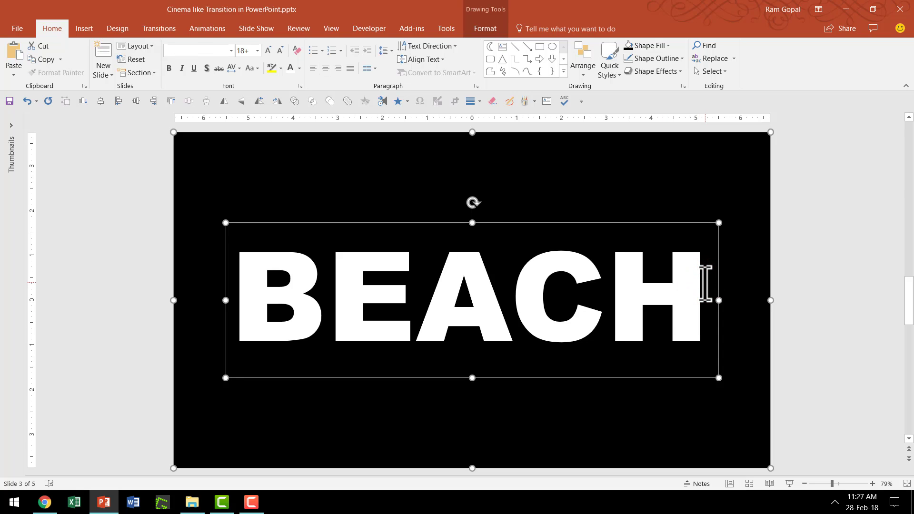
click(485, 28)
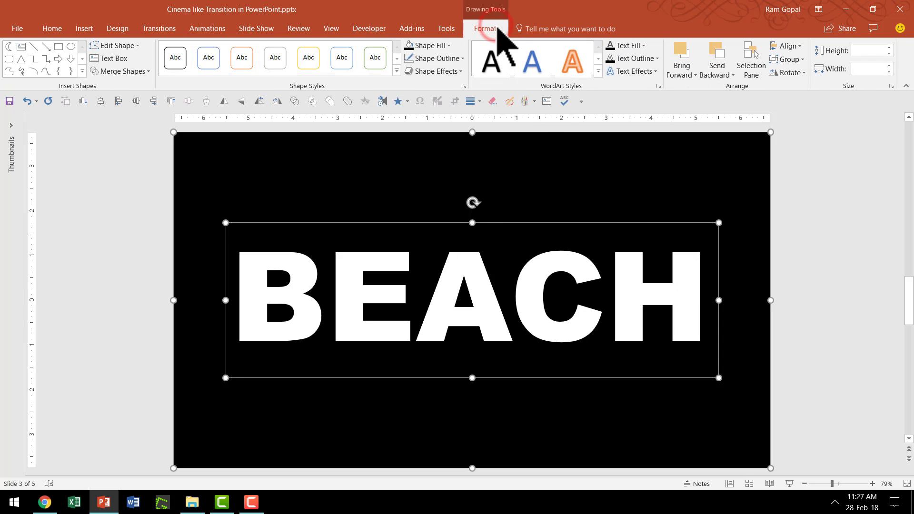
click(120, 70)
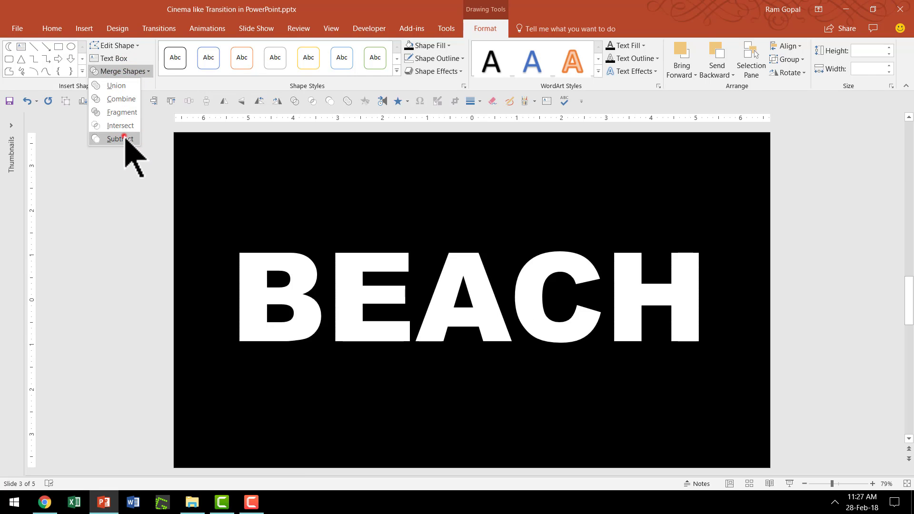
click(120, 138)
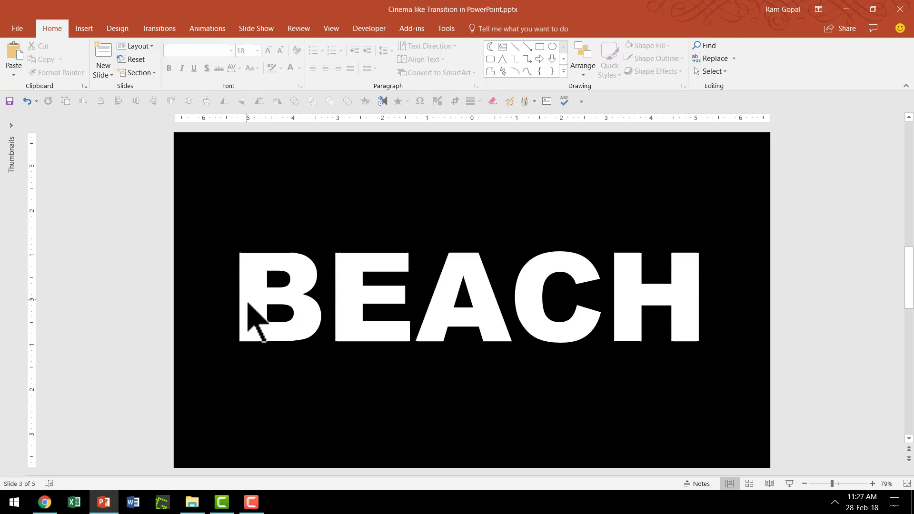
mouse_move(720, 189)
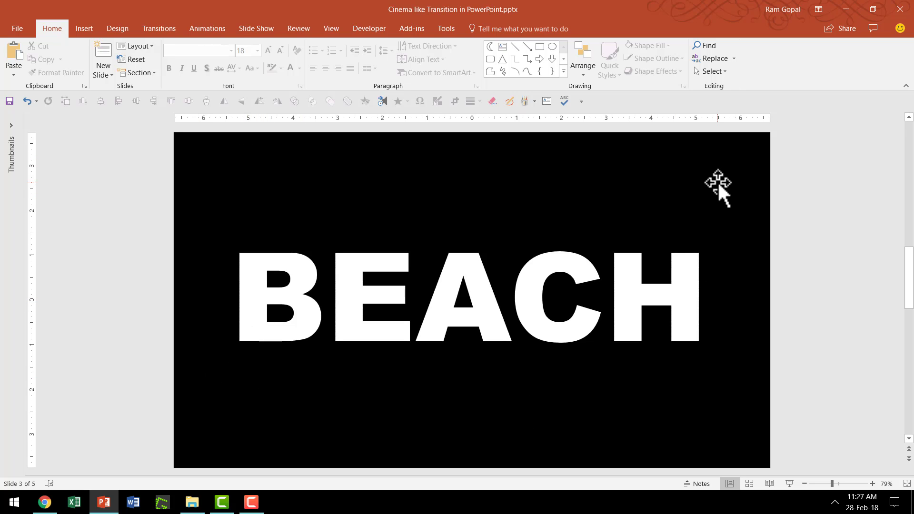
mouse_move(380, 355)
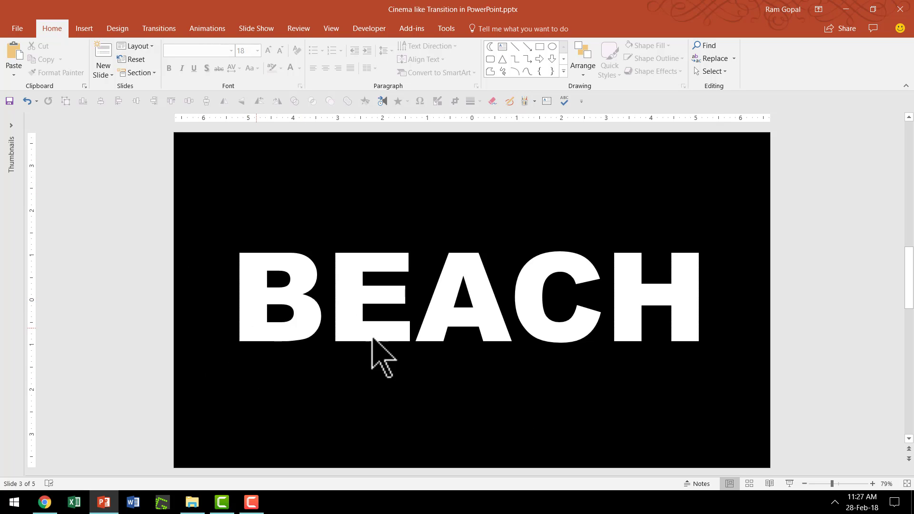
mouse_move(837, 376)
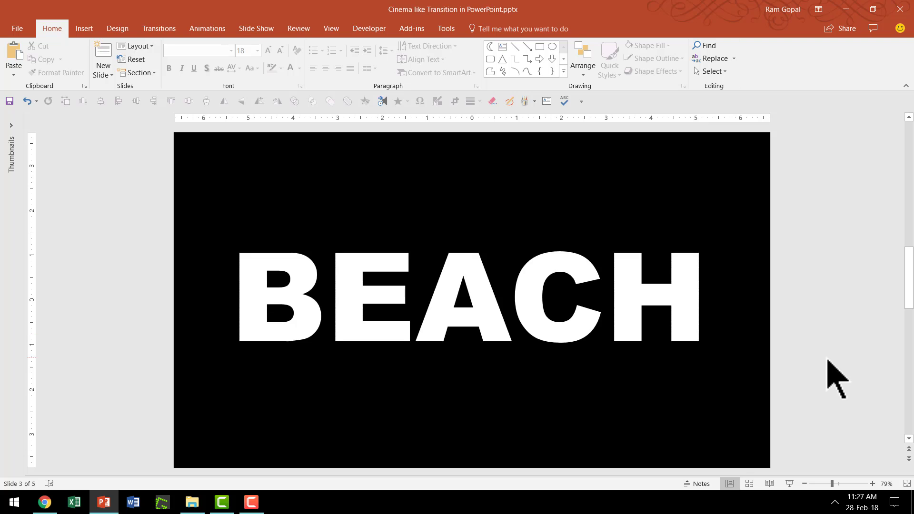
mouse_move(821, 382)
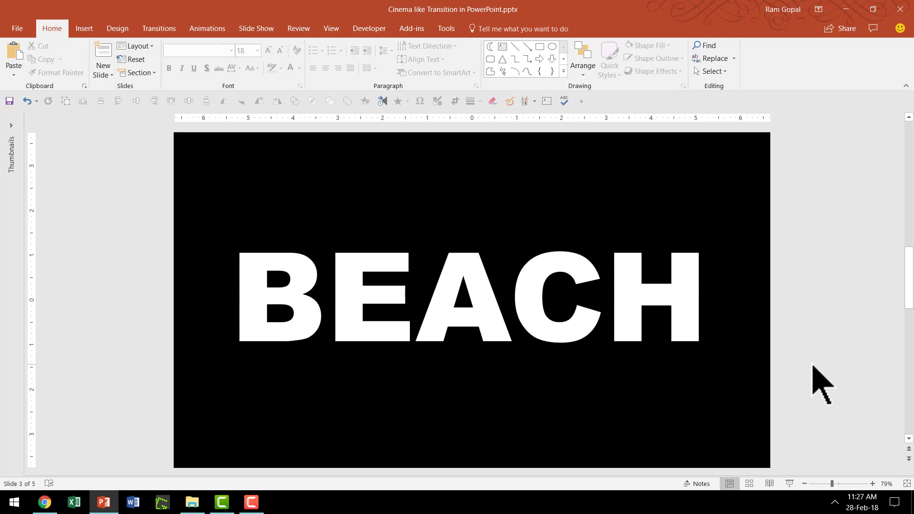
mouse_move(810, 374)
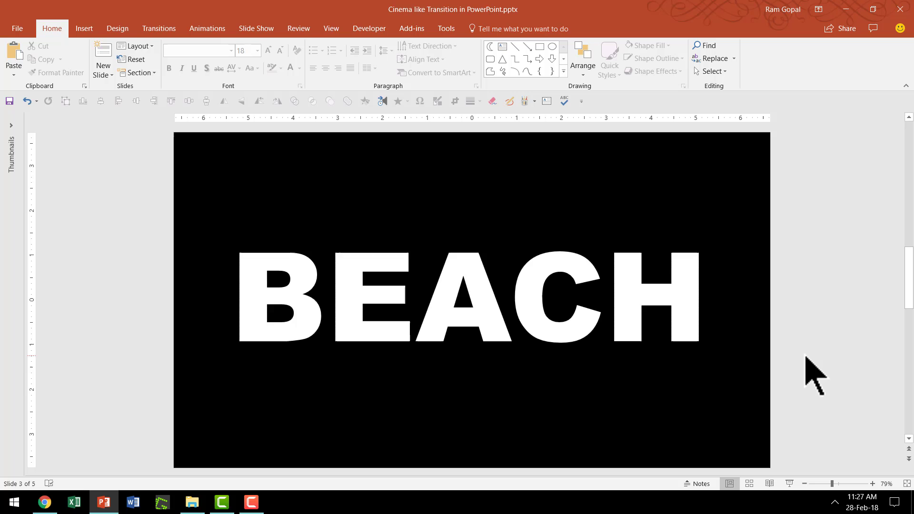
mouse_move(901, 275)
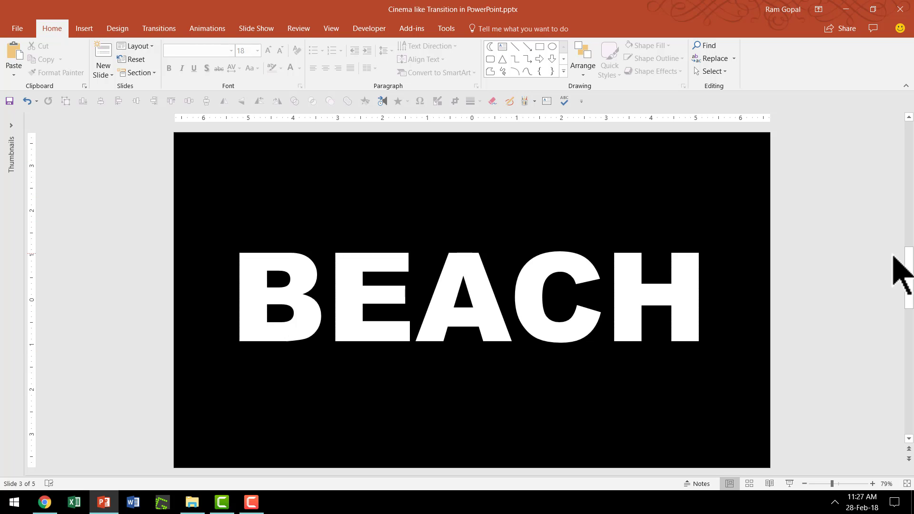
Step: Download Pixabay's golden sand sea wave clip as Sea - 4006.mp4
click(43, 501)
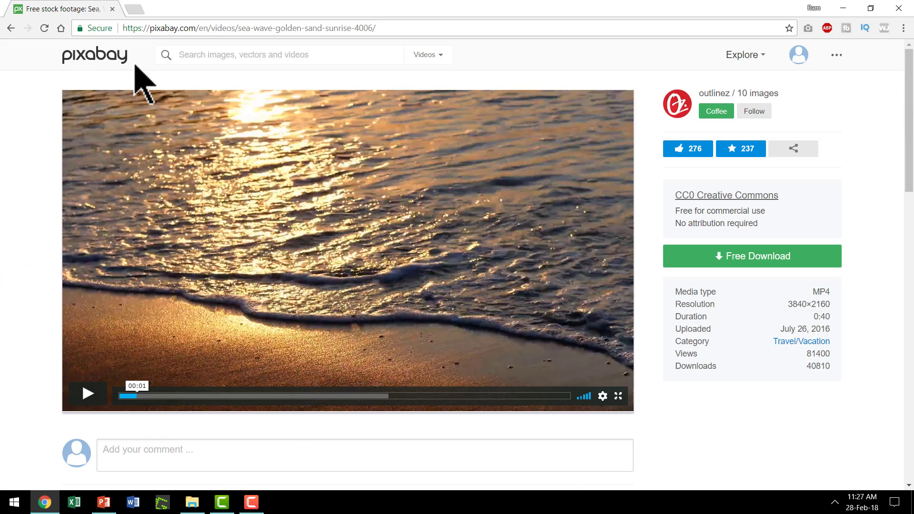
mouse_move(733, 454)
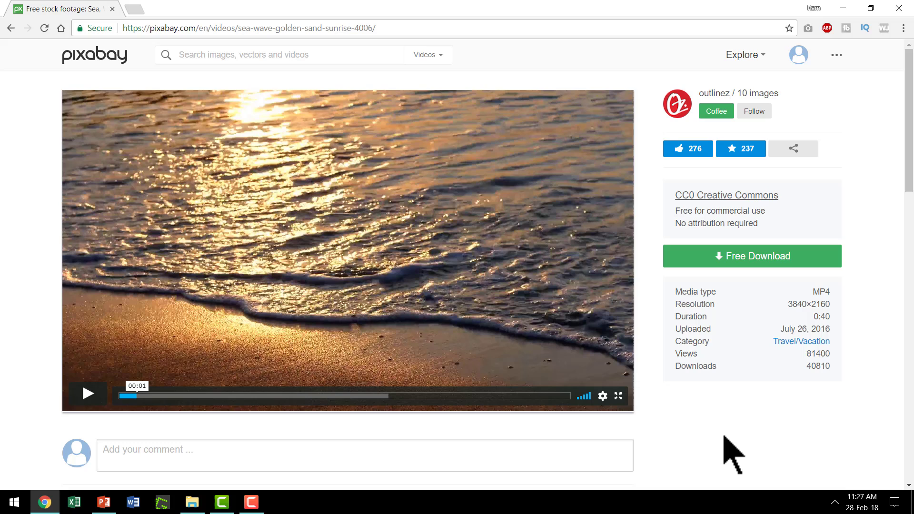
mouse_move(379, 291)
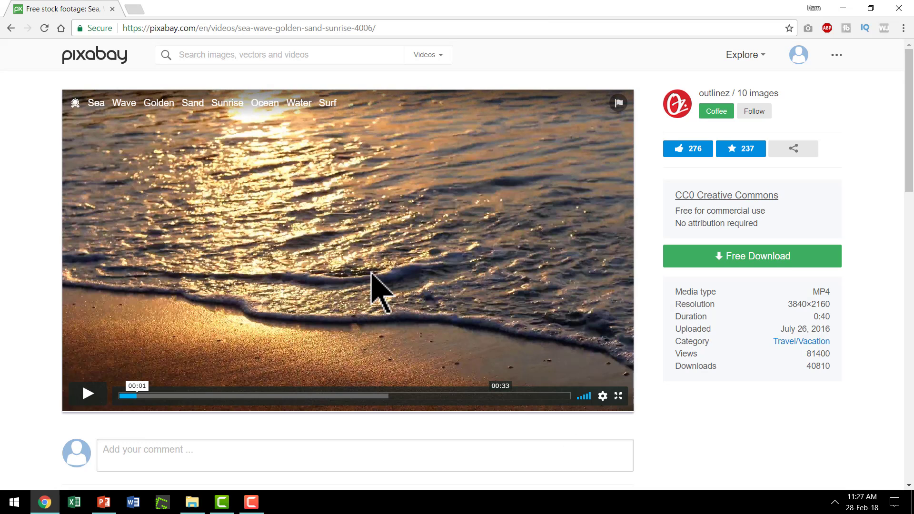
mouse_move(382, 285)
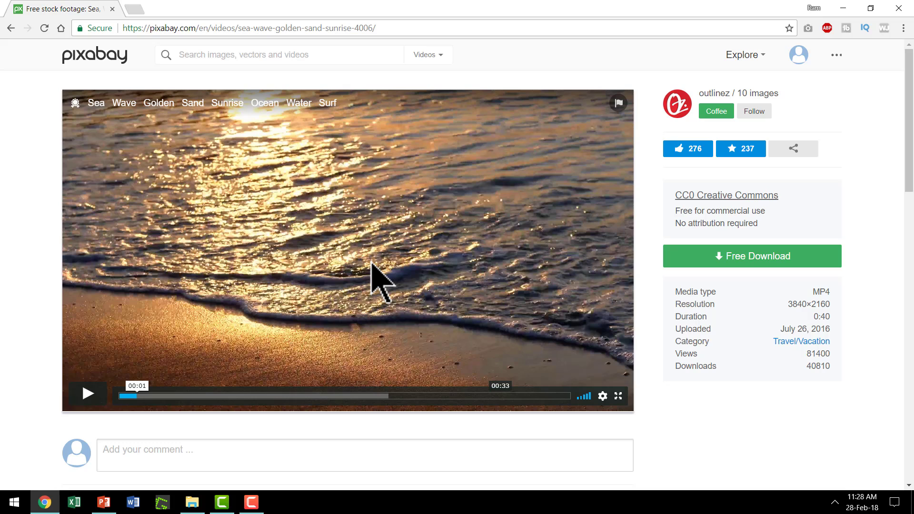
mouse_move(204, 295)
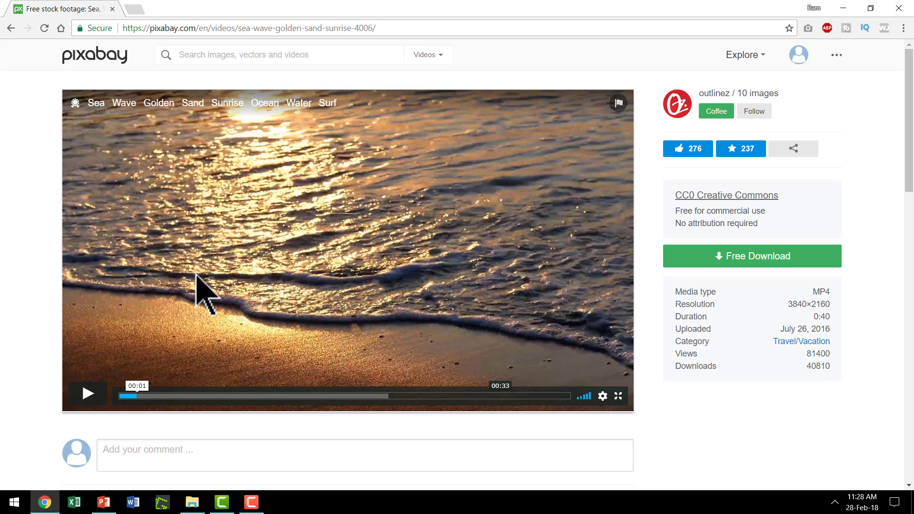
mouse_move(723, 271)
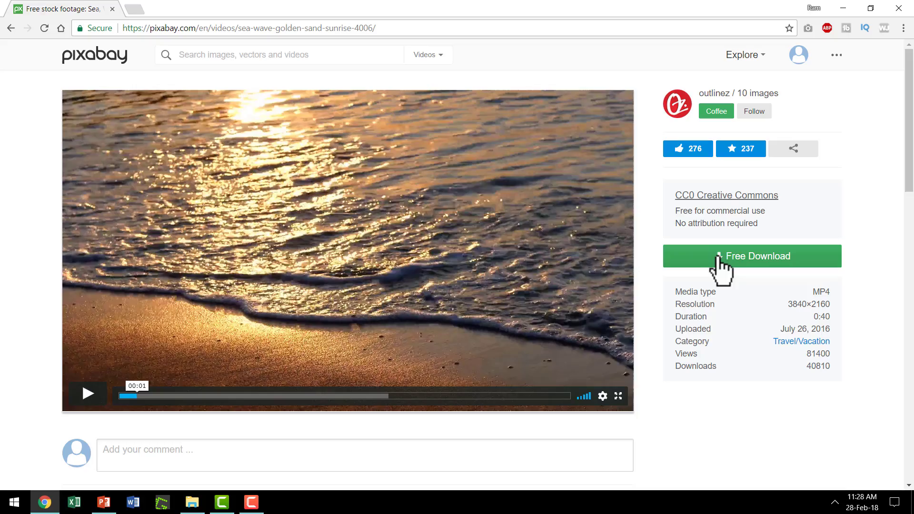
click(88, 394)
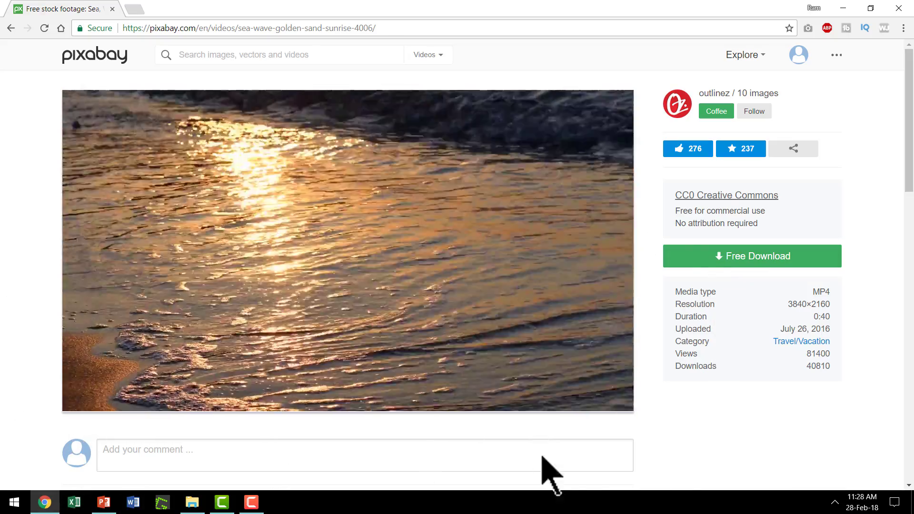
click(348, 252)
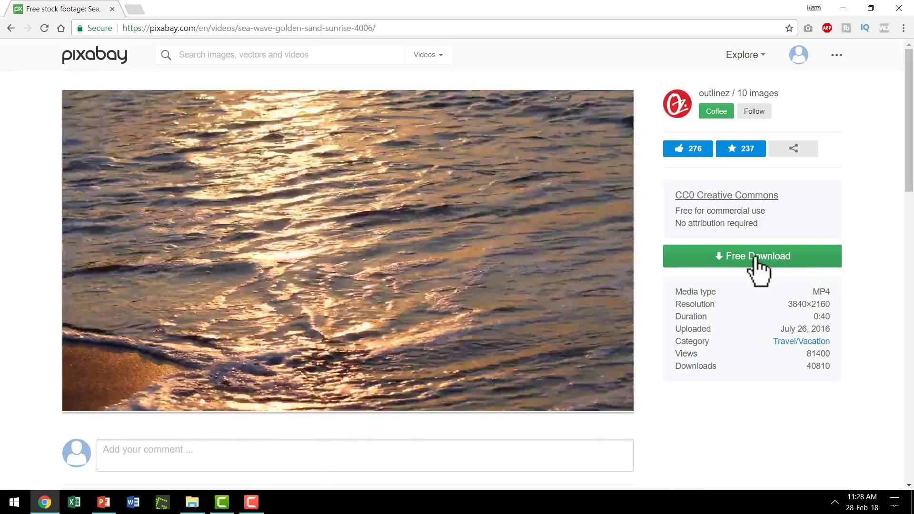
click(752, 256)
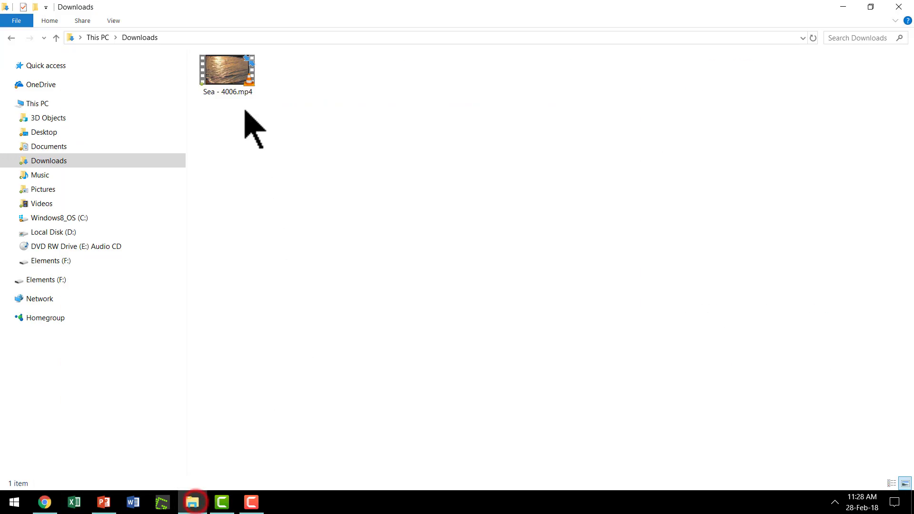
Step: Copy Sea - 4006.mp4 from the Downloads folder
right_click(227, 73)
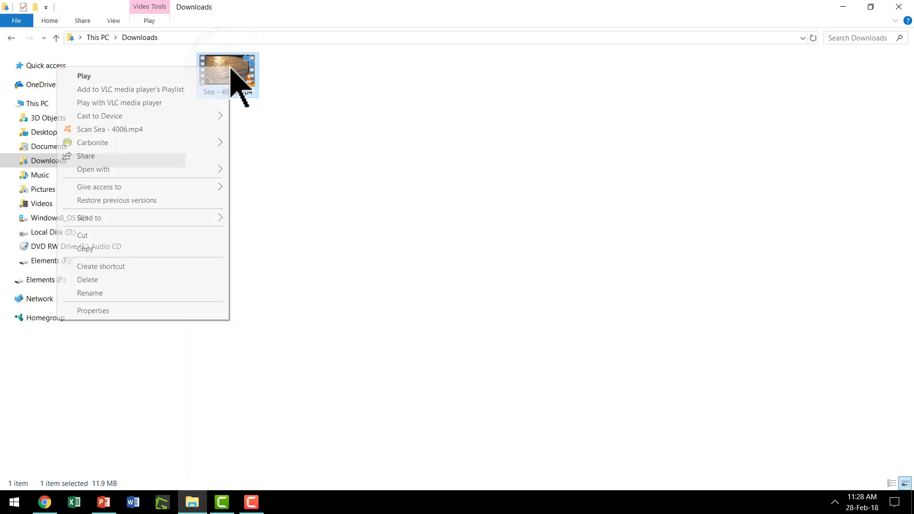
click(105, 501)
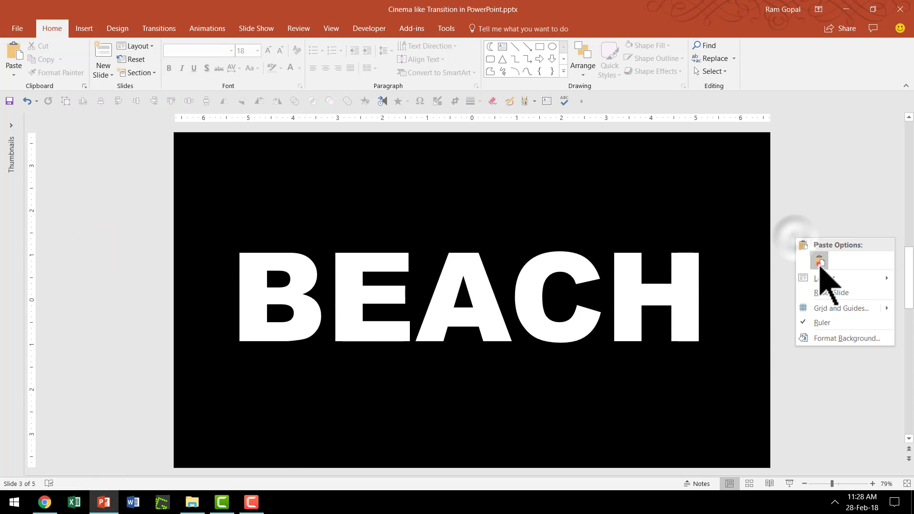
Step: Paste the sea-wave video onto slide 3 and select it
click(820, 260)
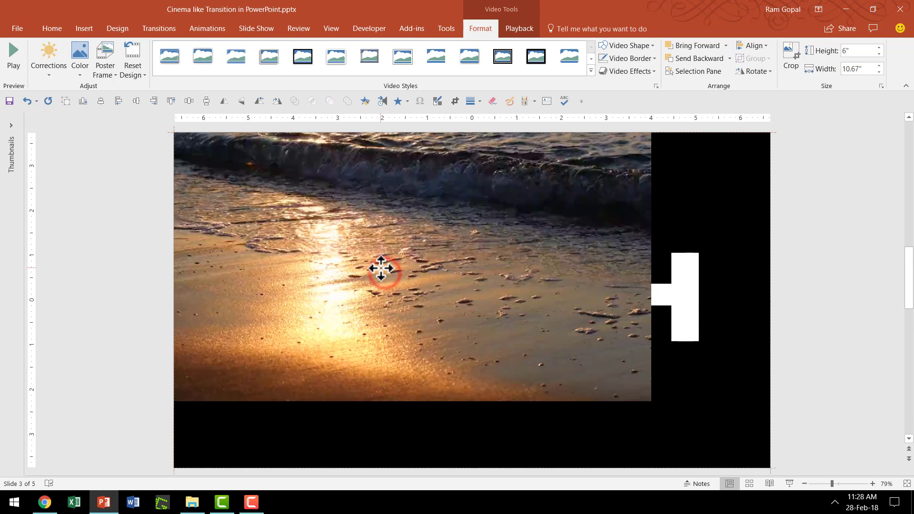
click(381, 269)
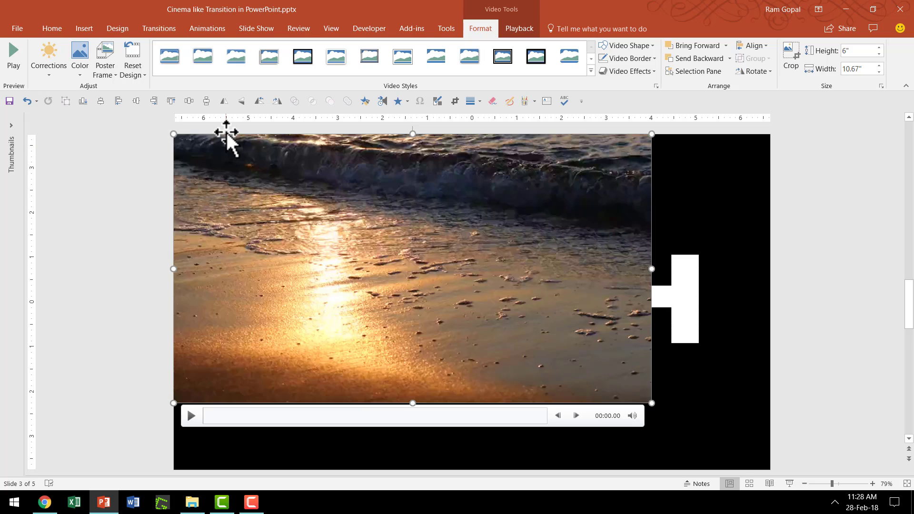
mouse_move(658, 411)
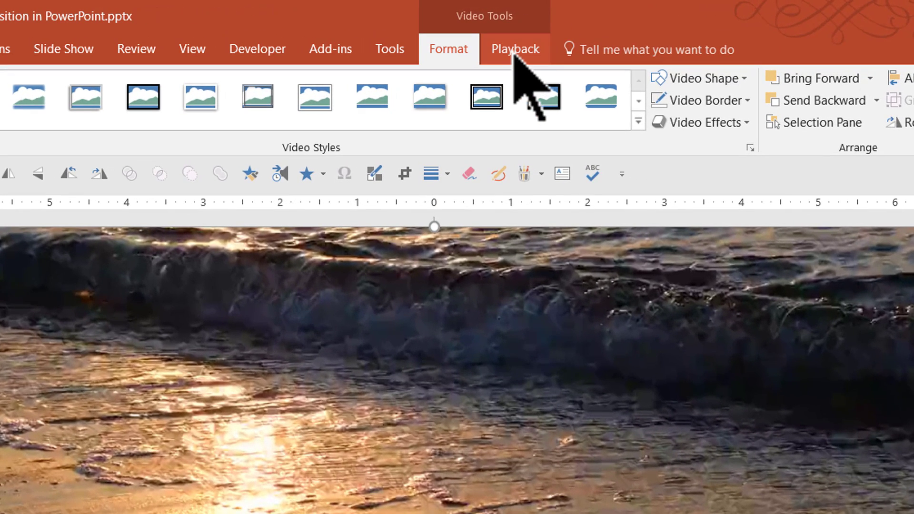
mouse_move(527, 78)
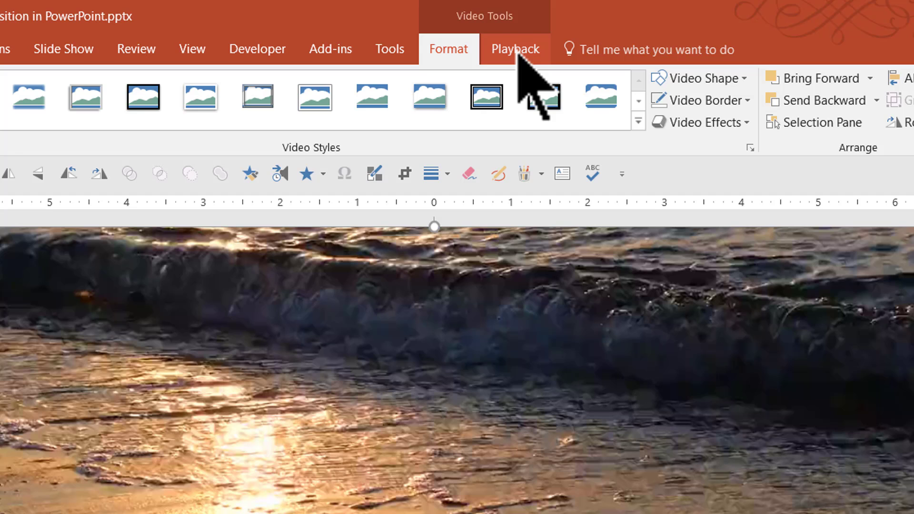
Step: Set the beach video to start Automatically and Loop until Stopped
click(515, 49)
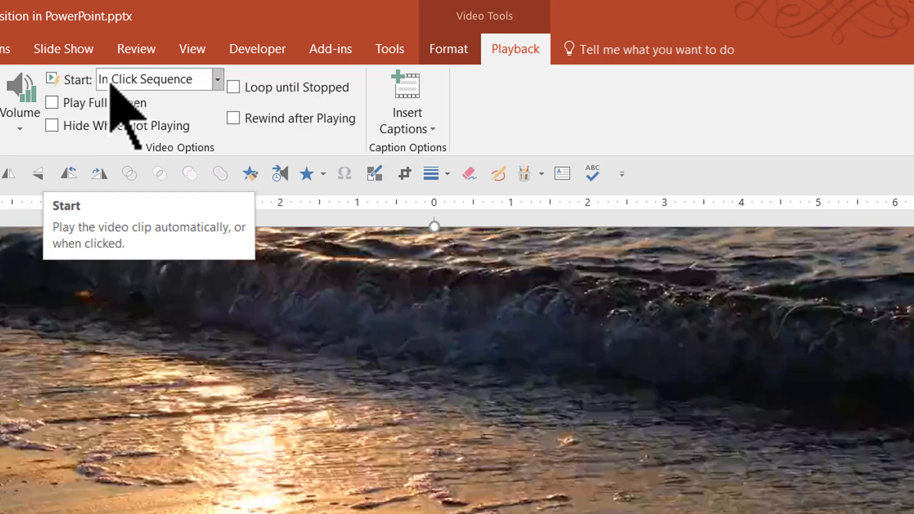
click(218, 79)
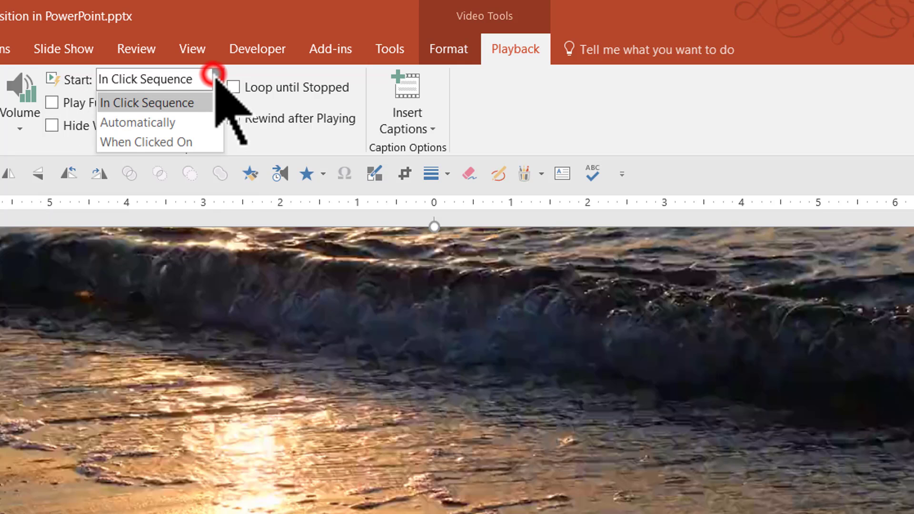
click(138, 122)
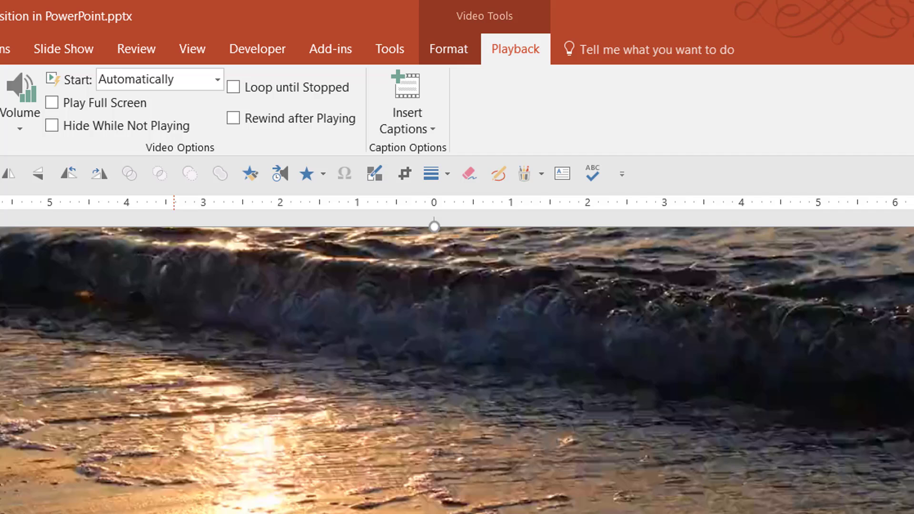
mouse_move(274, 125)
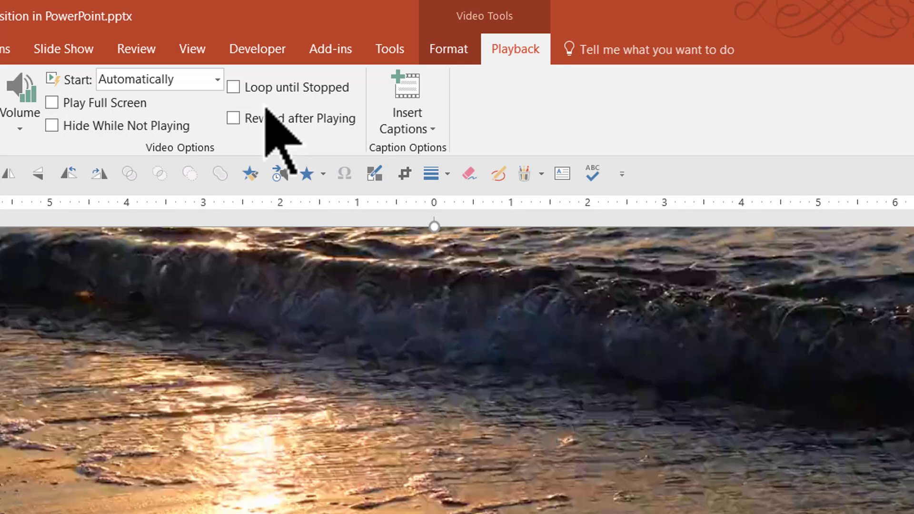
mouse_move(233, 86)
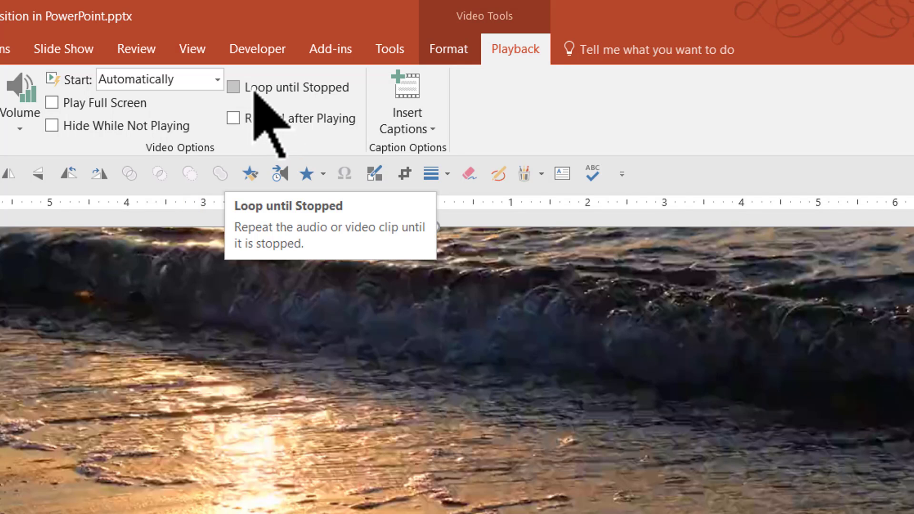
click(234, 86)
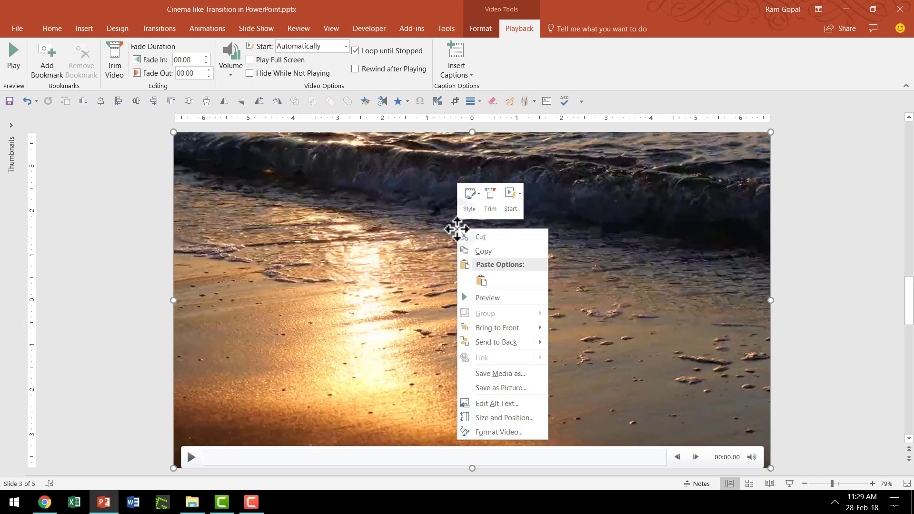
Step: Send the beach video behind the black shape, then deselect it
click(488, 297)
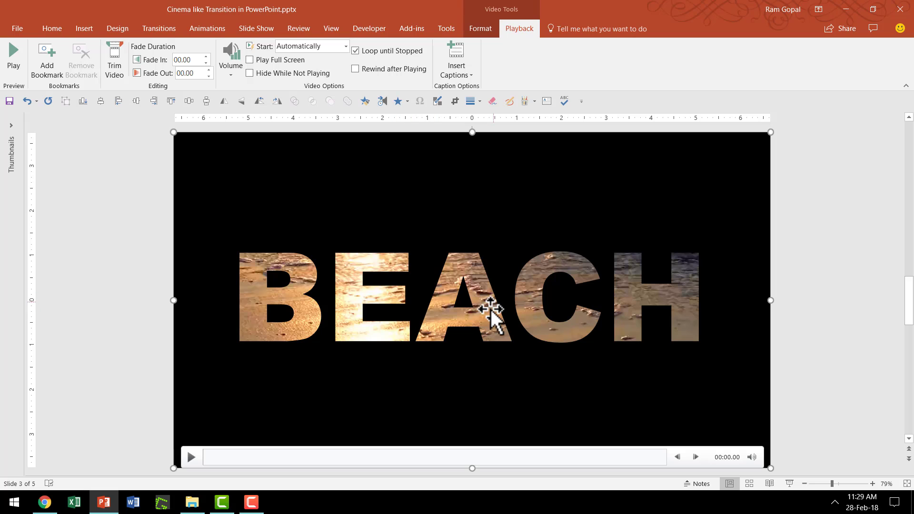
mouse_move(818, 466)
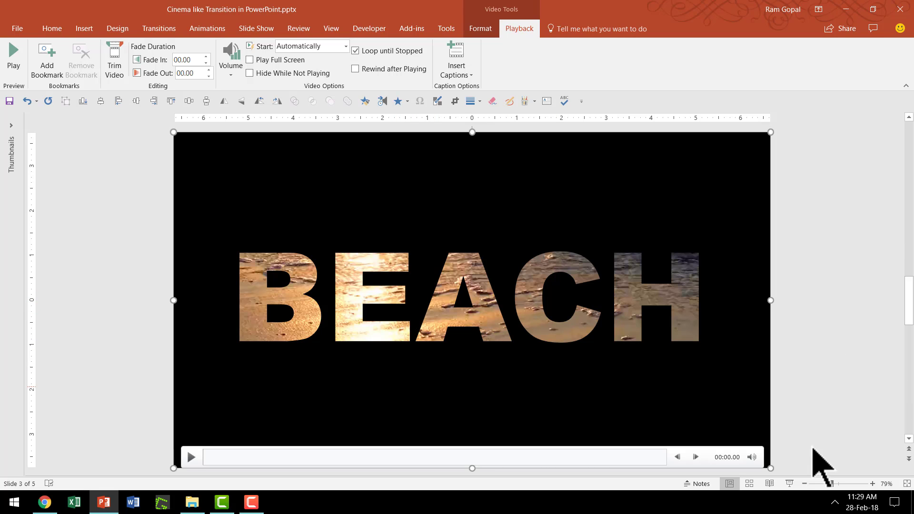
mouse_move(811, 318)
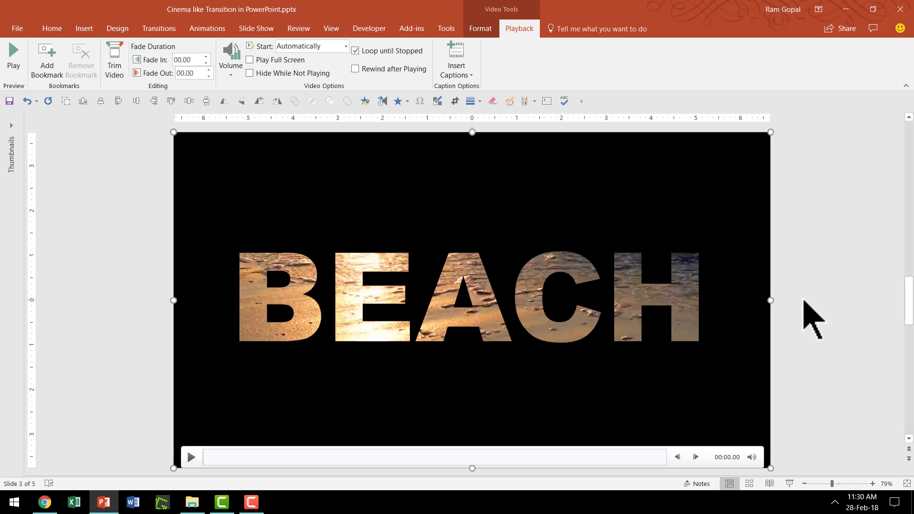
mouse_move(816, 291)
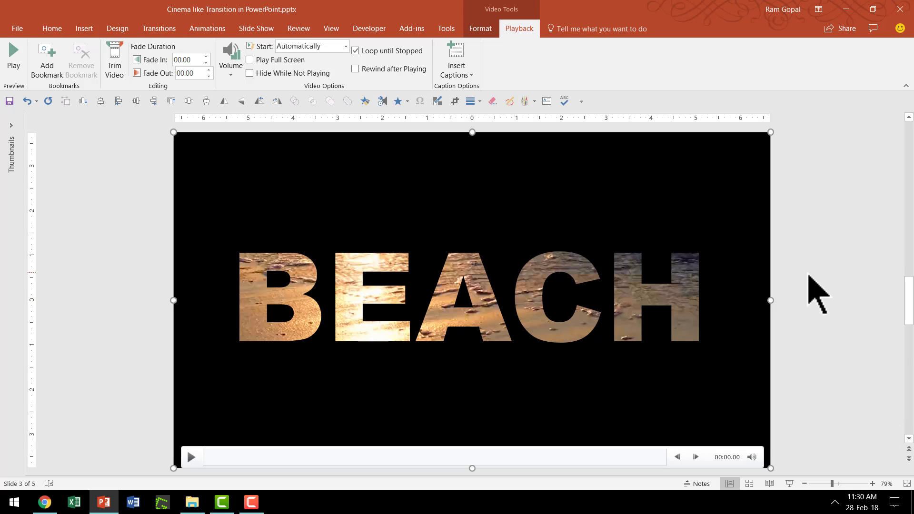
click(52, 28)
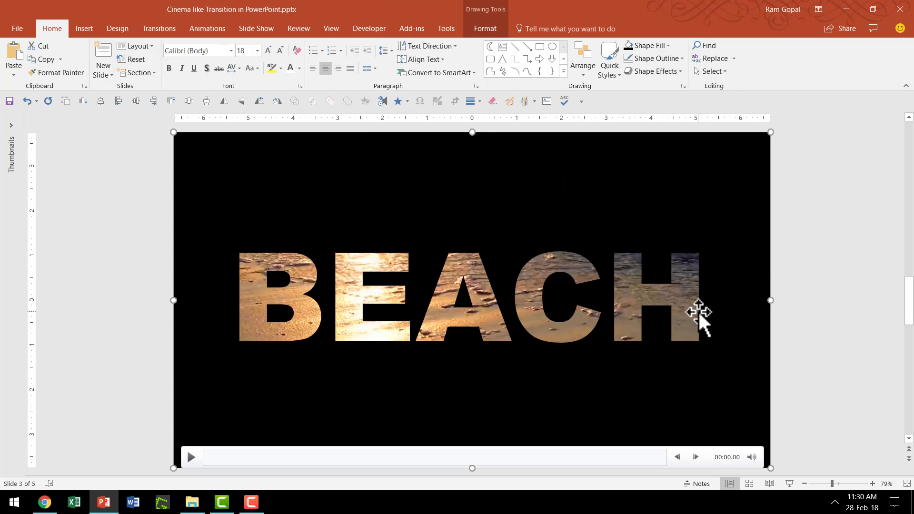
Step: Apply the Grow/Shrink emphasis animation to the black BEACH cut-out shape
click(206, 29)
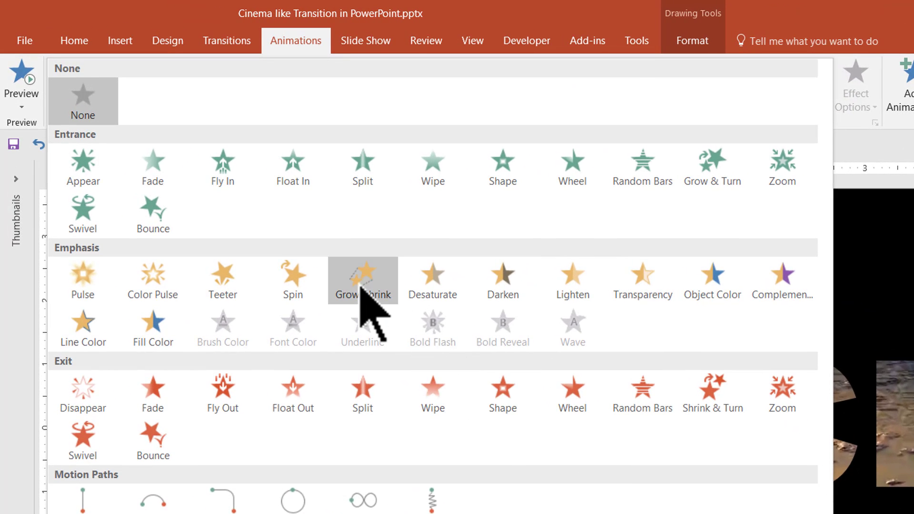
click(362, 280)
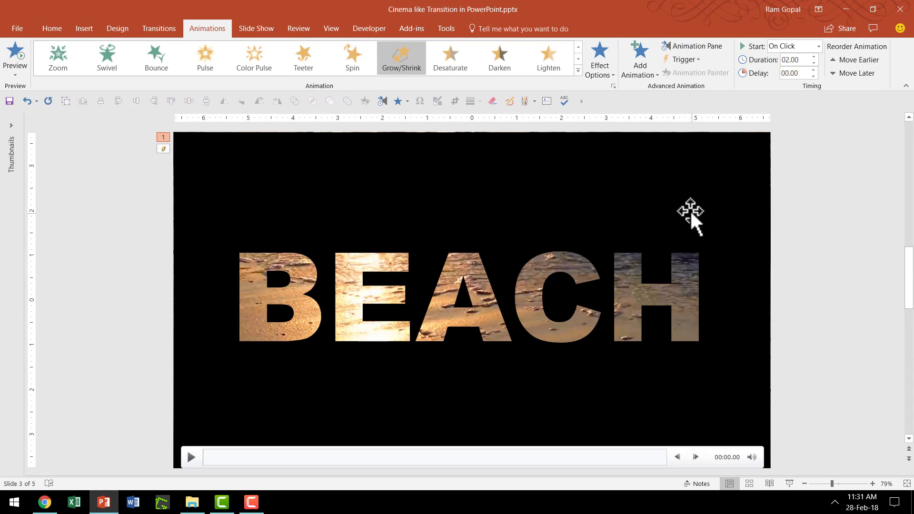
mouse_move(362, 317)
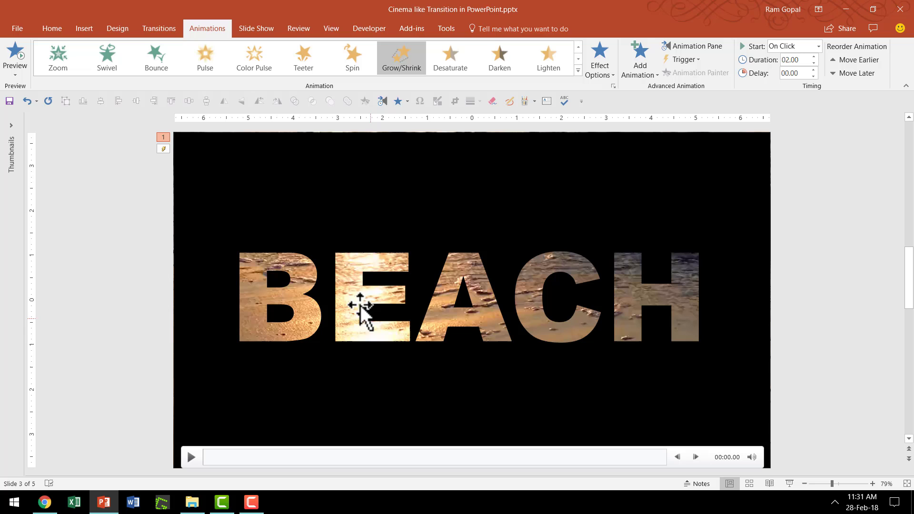
mouse_move(724, 321)
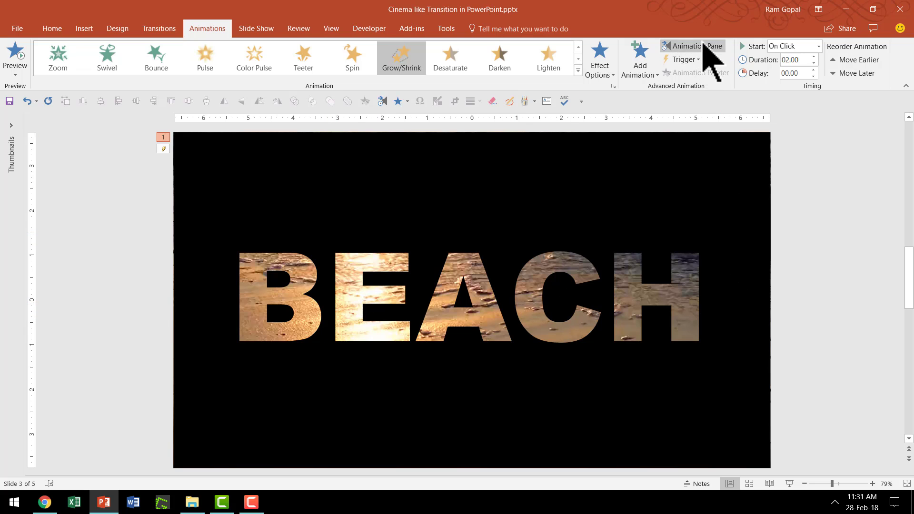
click(692, 46)
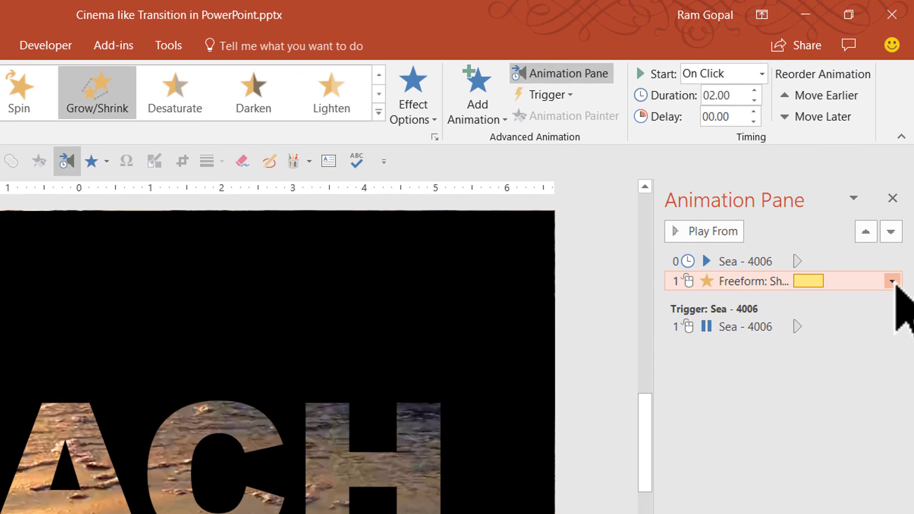
Step: Make the Grow/Shrink animation start With Previous and grow to a custom 1500%
click(891, 281)
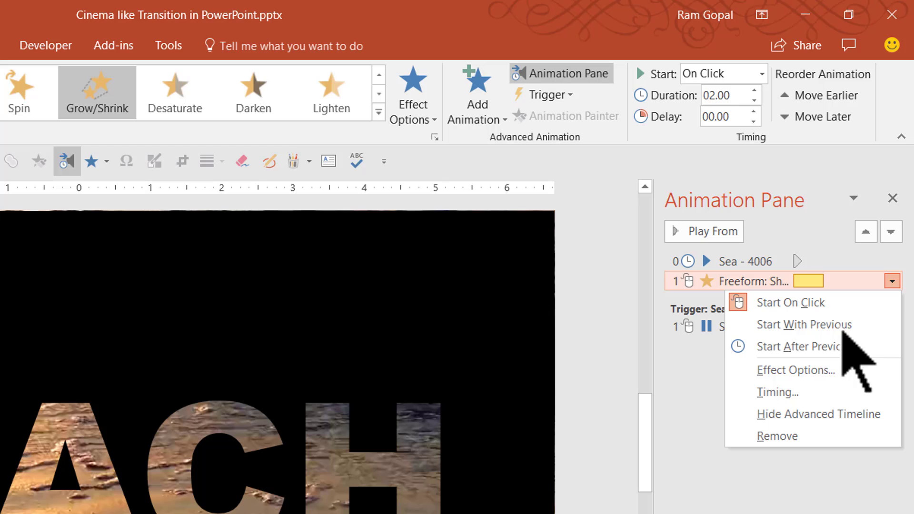
click(797, 369)
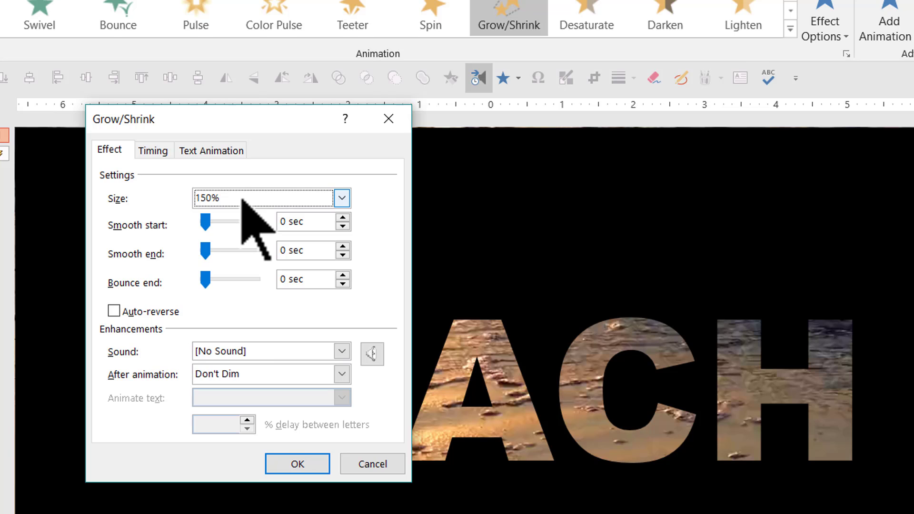
click(342, 198)
text(1500)
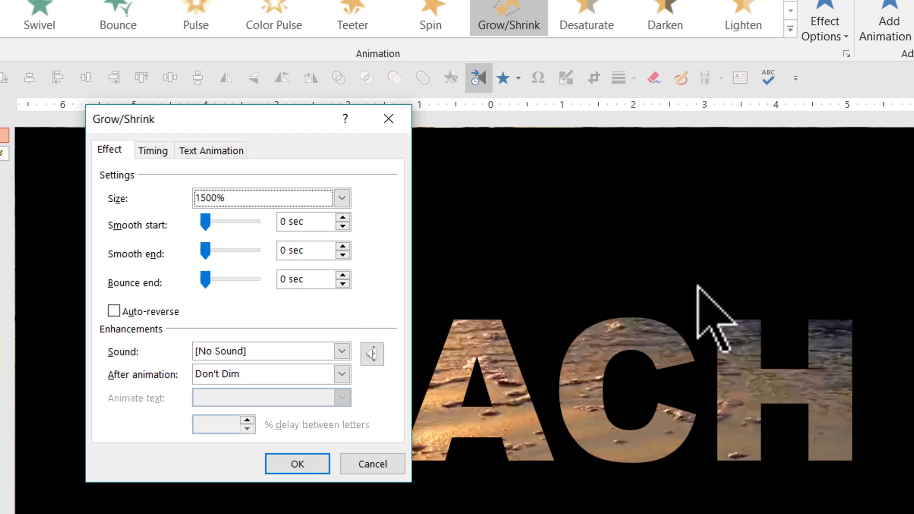
mouse_move(709, 297)
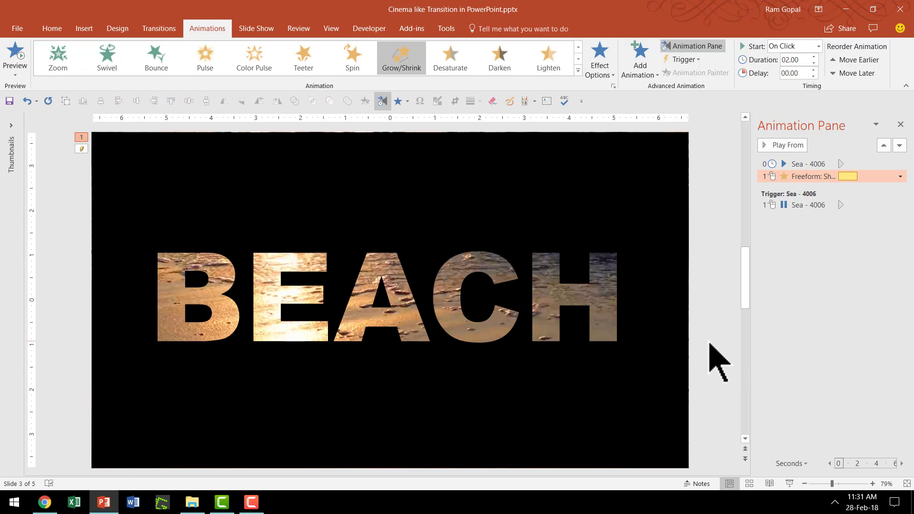
mouse_move(730, 344)
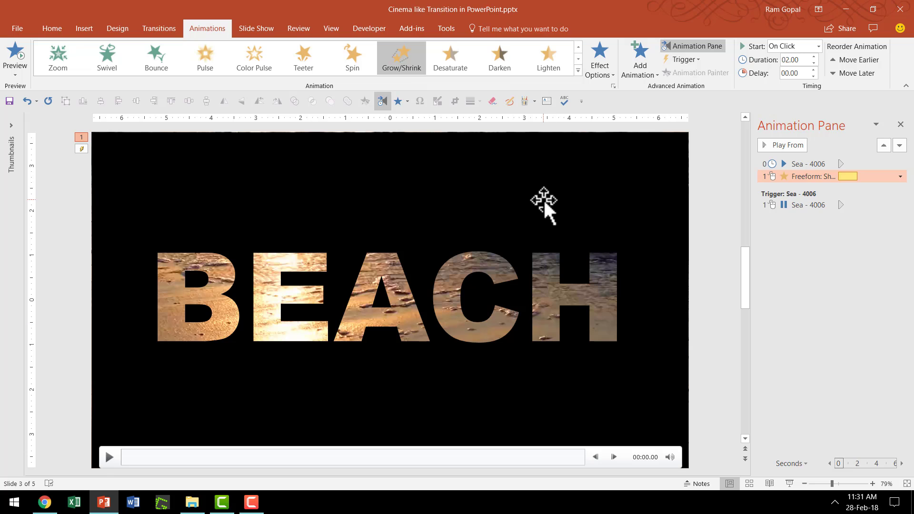
Step: Add an exit effect to the black BEACH rectangle, starting With Previous after a 0.75-second delay
click(543, 198)
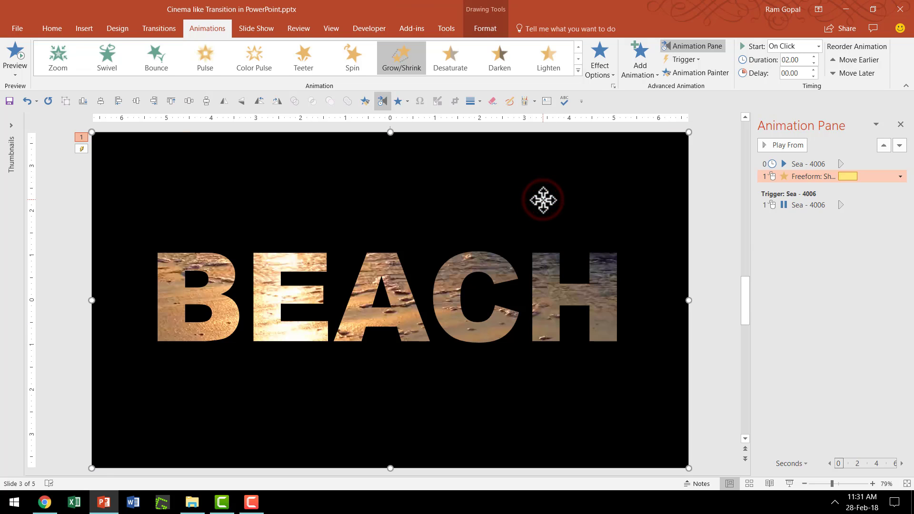
click(637, 58)
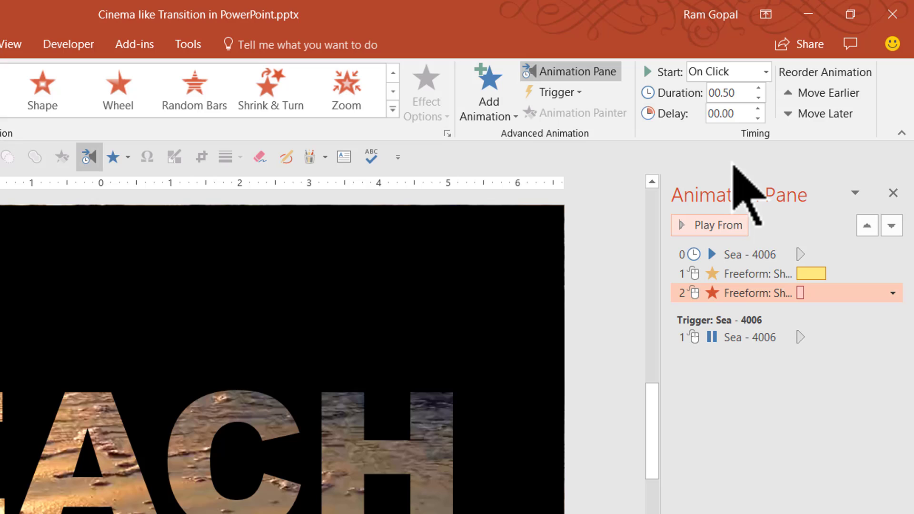
click(725, 71)
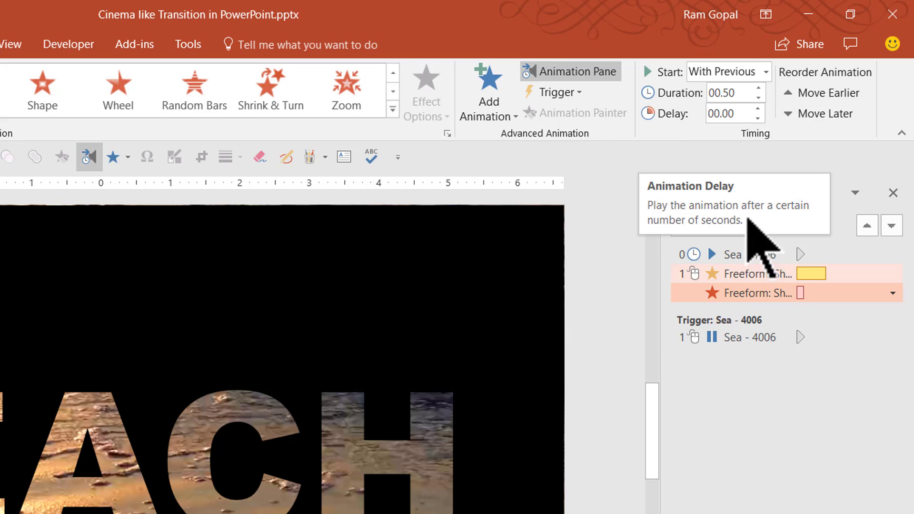
click(758, 105)
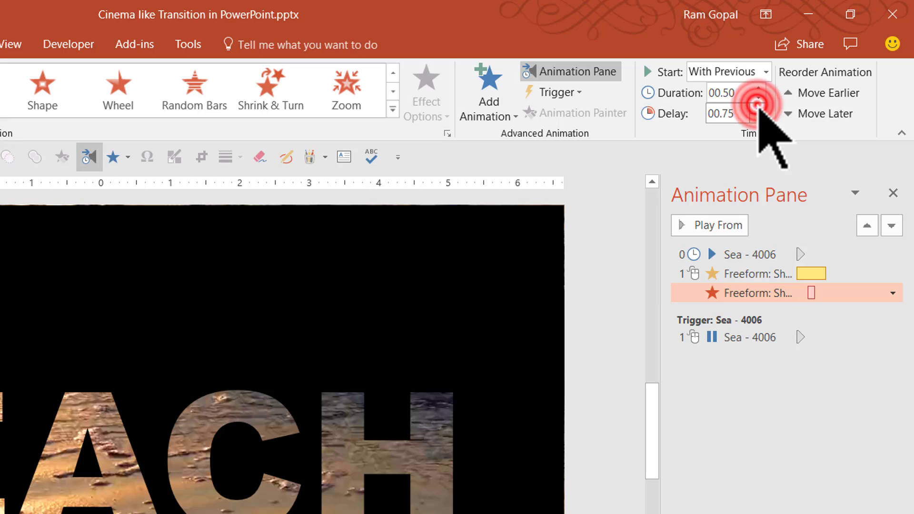
Step: Raise the exit animation's Delay to 01.50 seconds
click(758, 108)
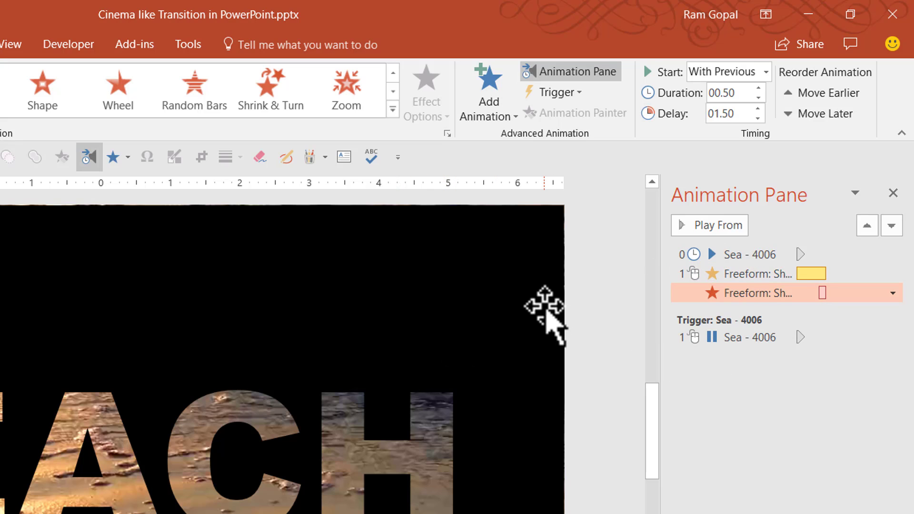
mouse_move(811, 275)
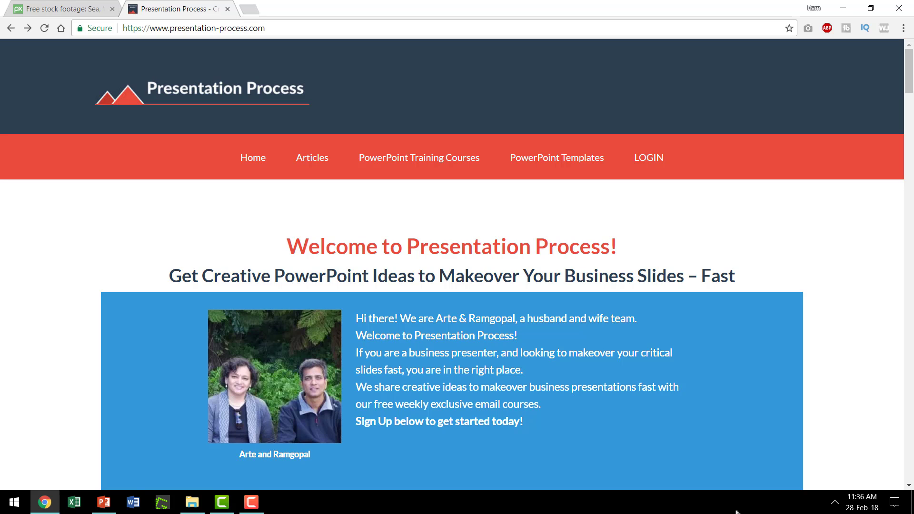
mouse_move(746, 509)
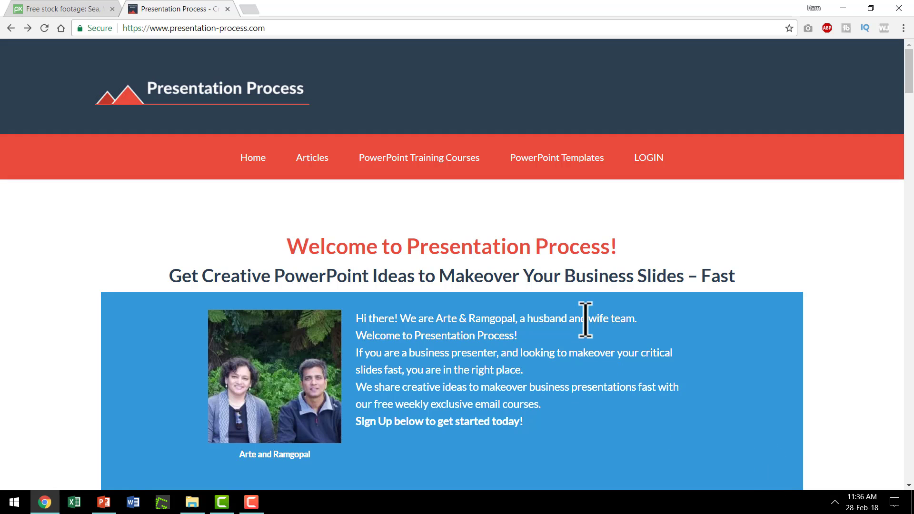
mouse_move(280, 144)
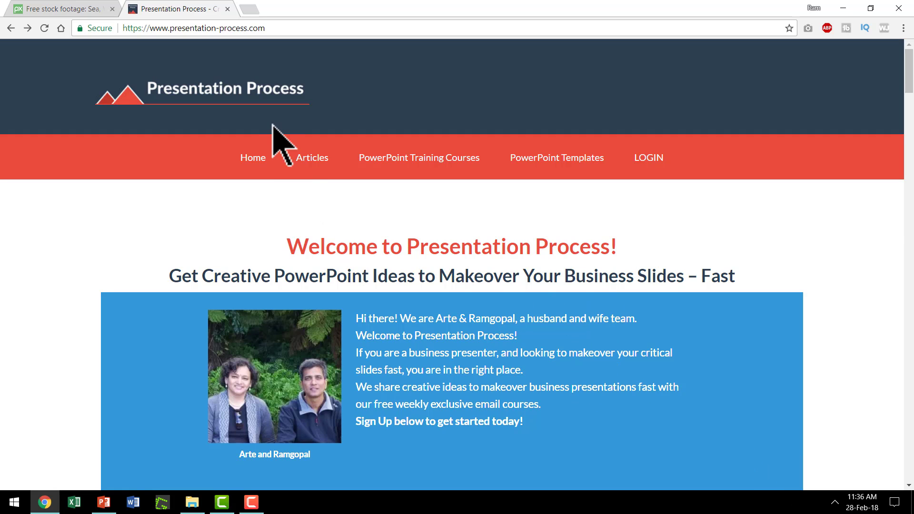
mouse_move(415, 172)
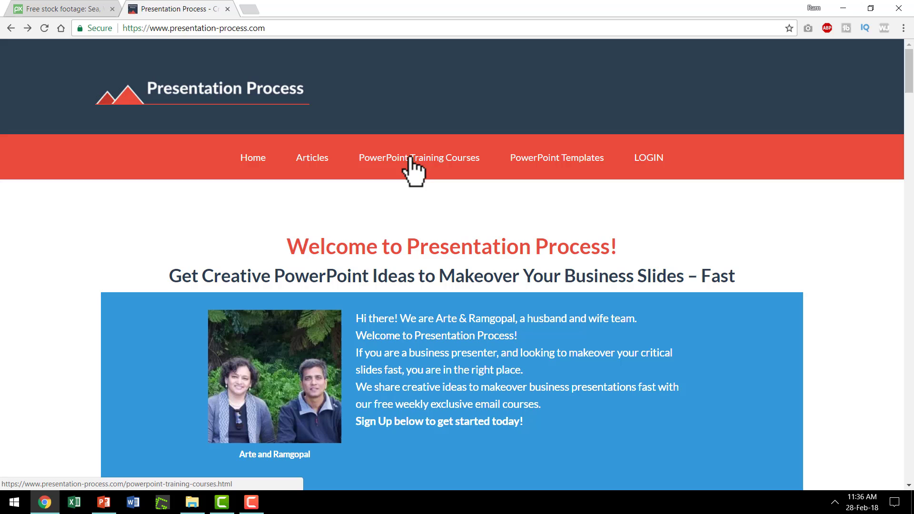
Step: Open Presentation Process's PowerPoint Training Courses page and scroll through the programs
click(418, 157)
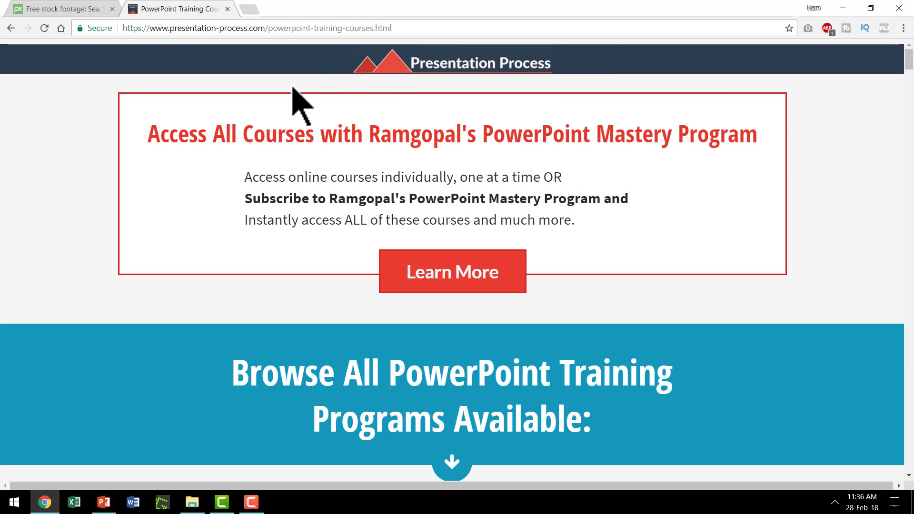
mouse_move(857, 368)
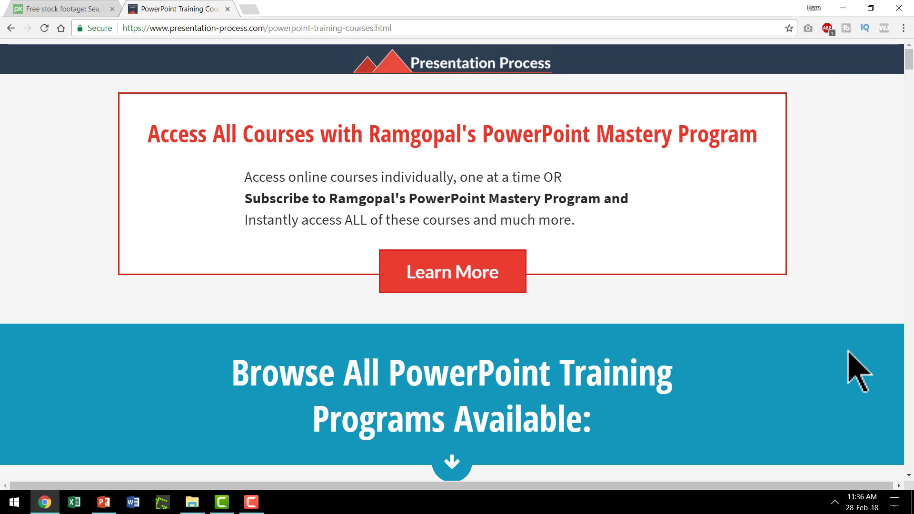
scroll(down, 3)
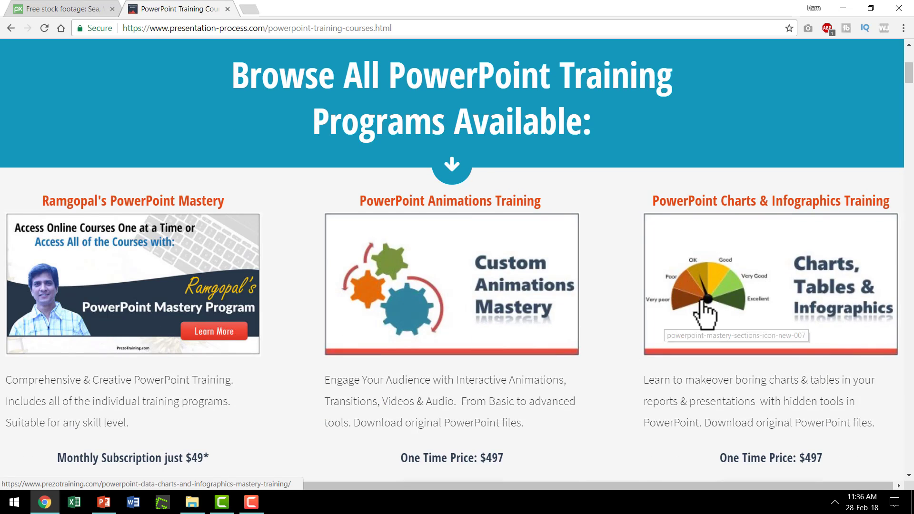
scroll(down, 3)
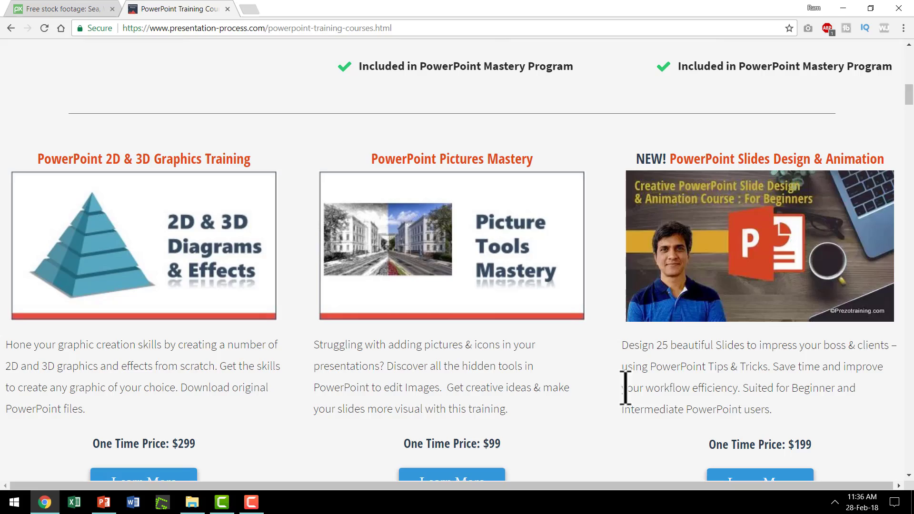
scroll(down, 3)
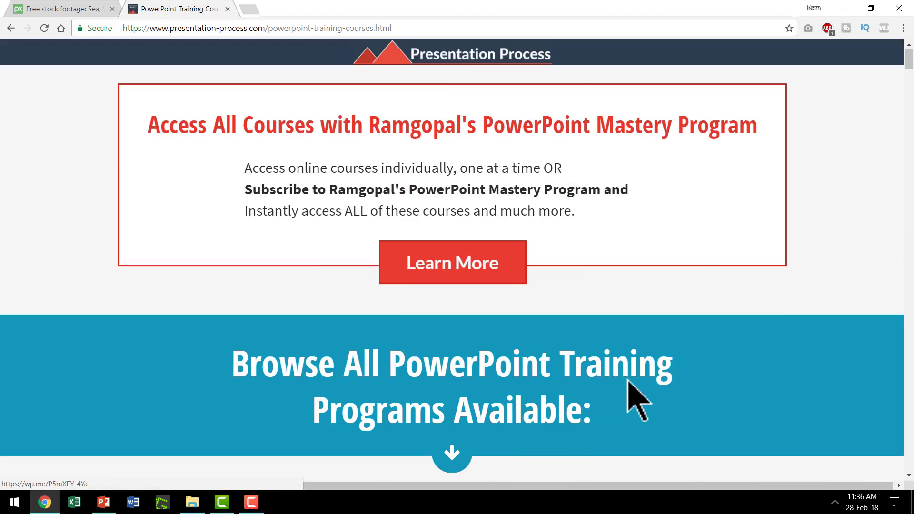
scroll(down, 3)
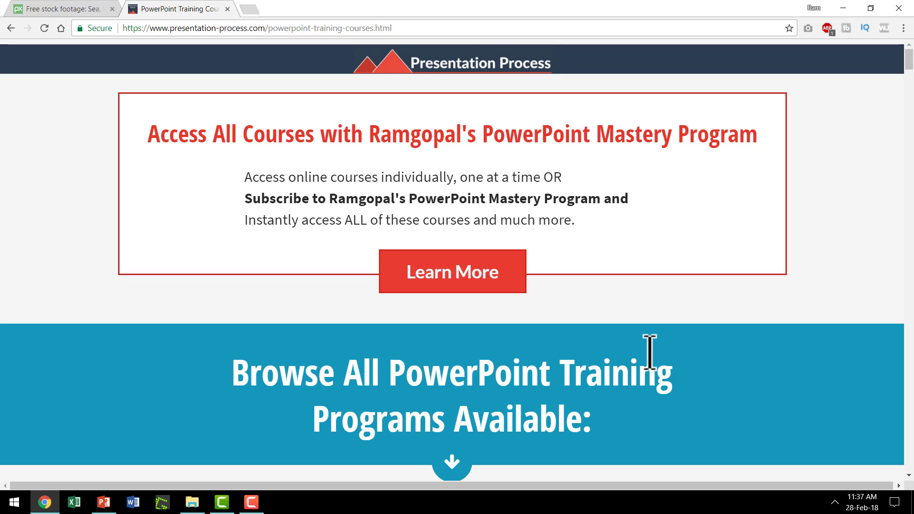
mouse_move(704, 181)
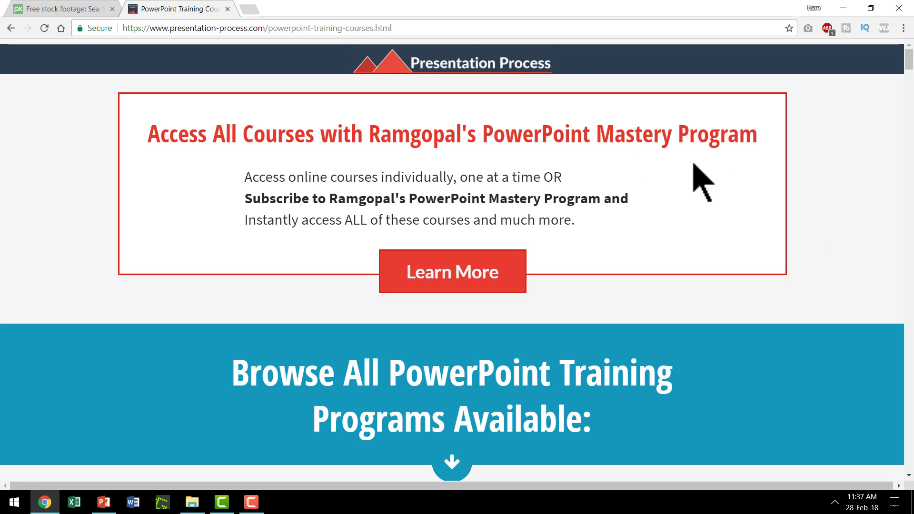
mouse_move(706, 186)
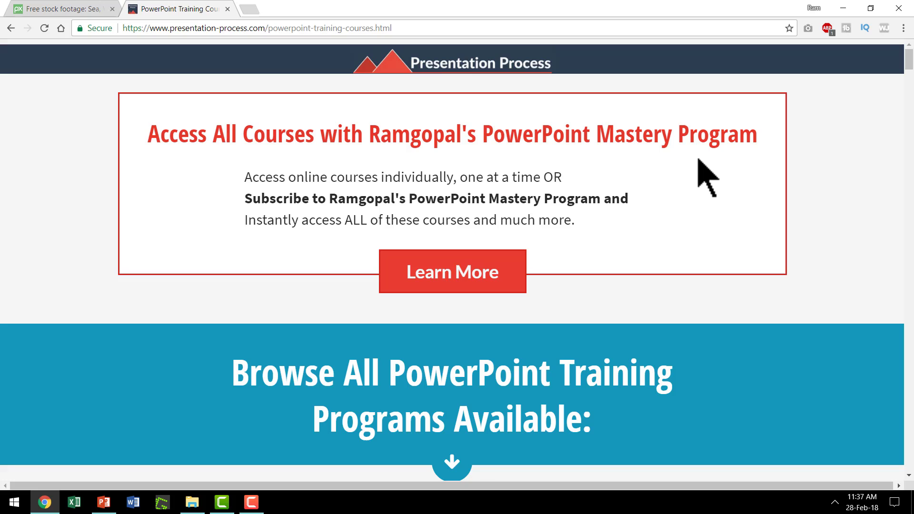
mouse_move(720, 338)
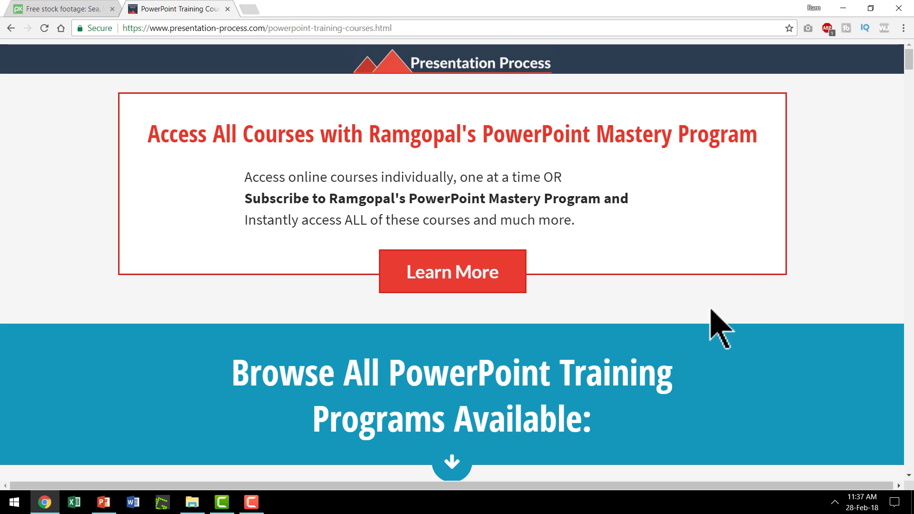
mouse_move(615, 347)
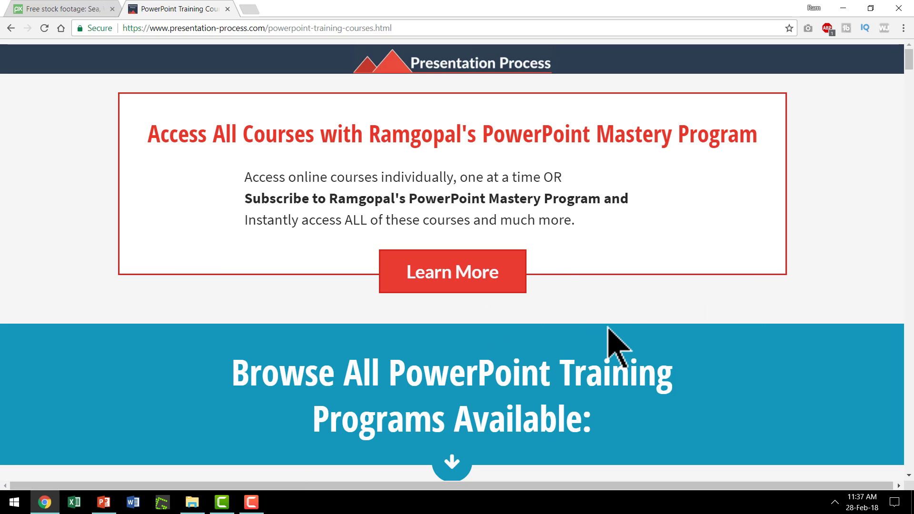
mouse_move(715, 420)
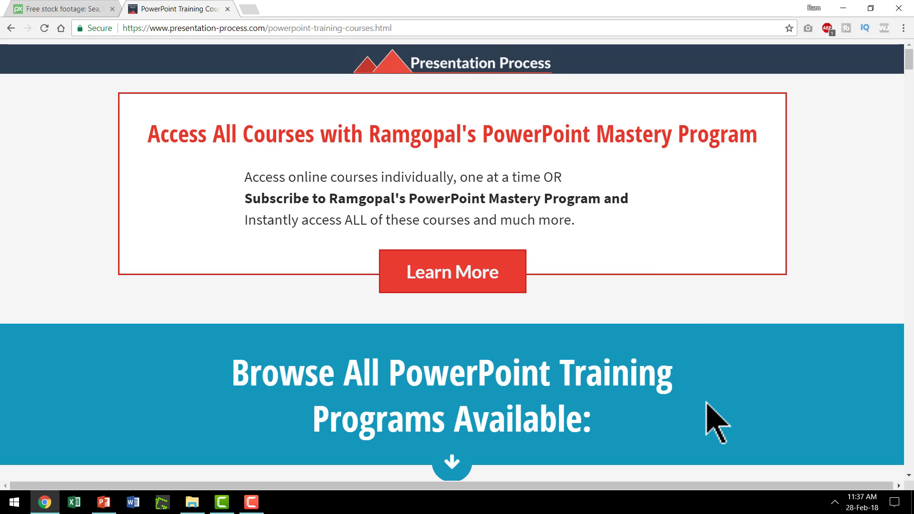
mouse_move(714, 414)
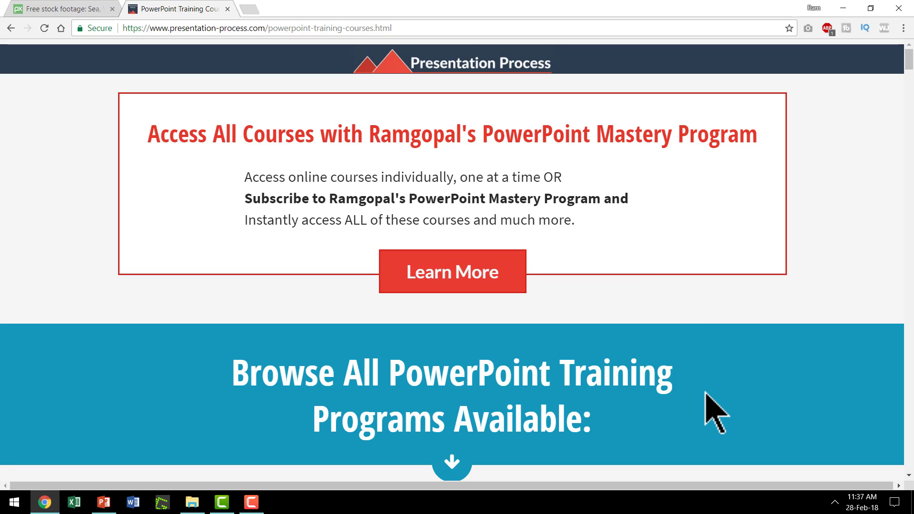
mouse_move(808, 248)
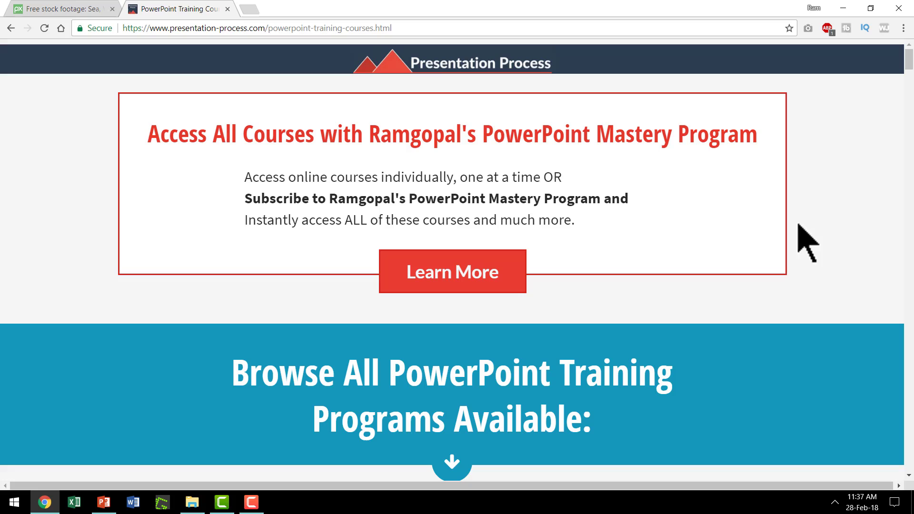
mouse_move(705, 323)
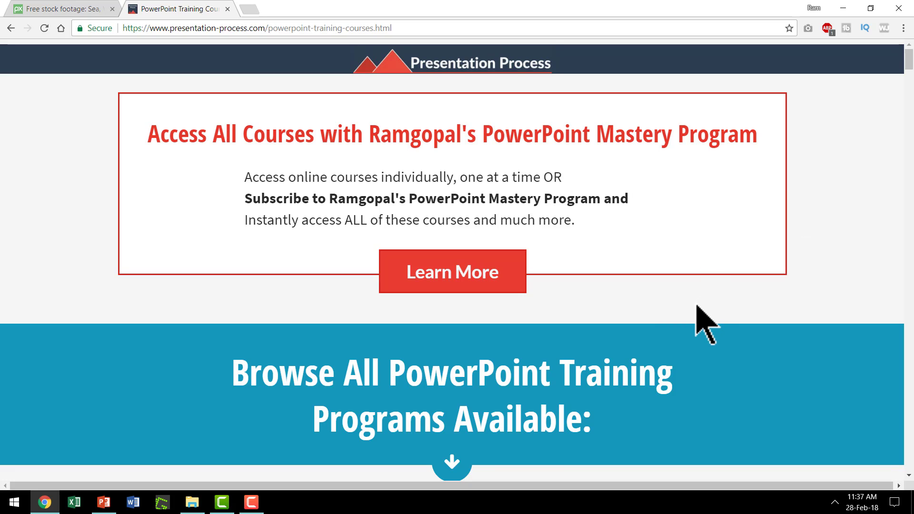
mouse_move(753, 434)
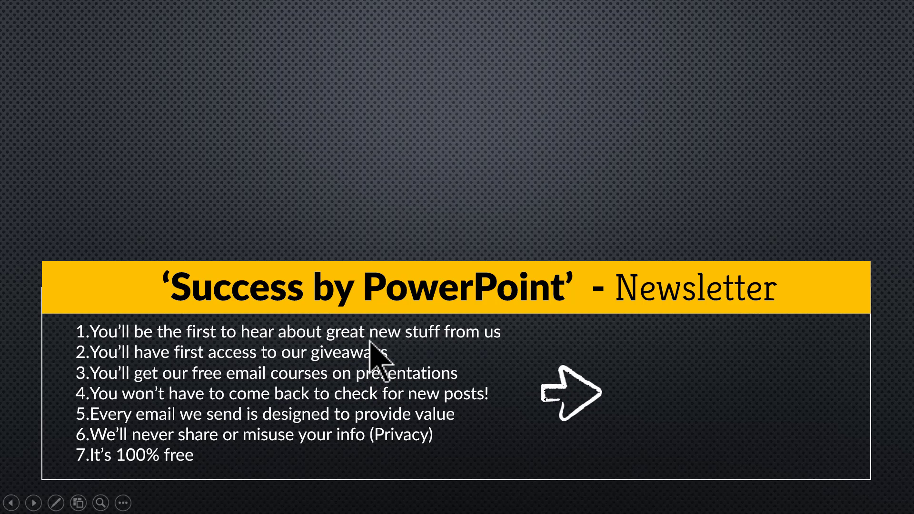
mouse_move(396, 463)
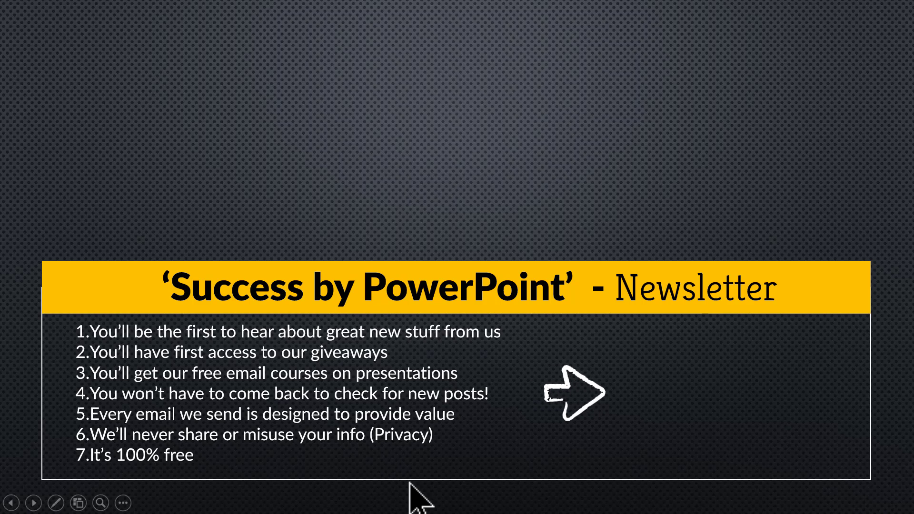
mouse_move(421, 493)
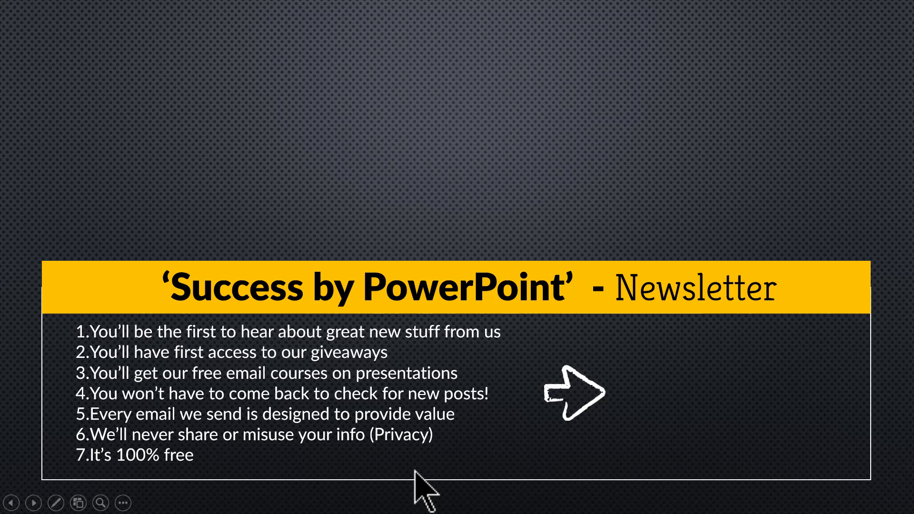
mouse_move(688, 408)
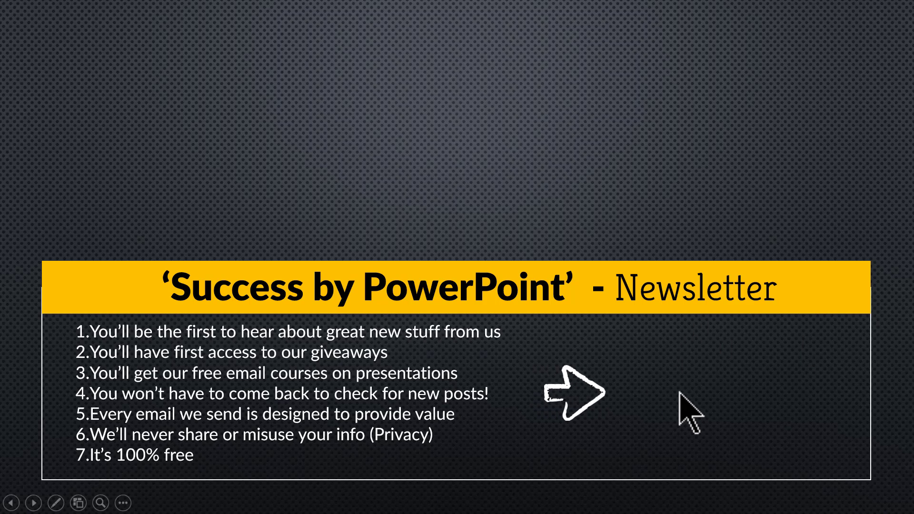